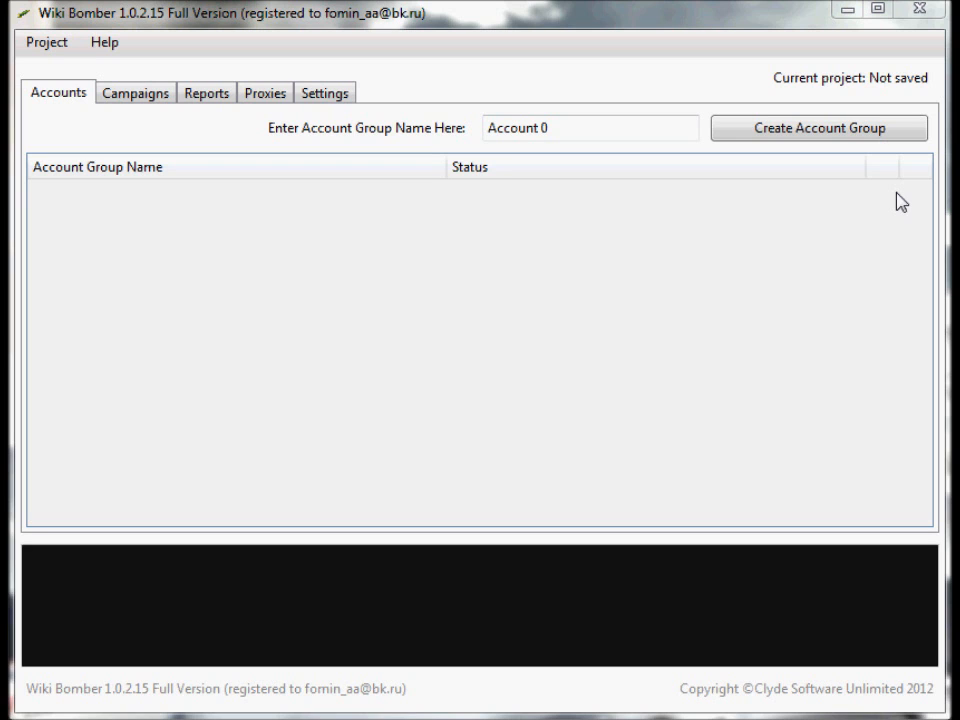
View the Settings page with DeathByCaptcha solving and auto-spin options.
left_click(324, 92)
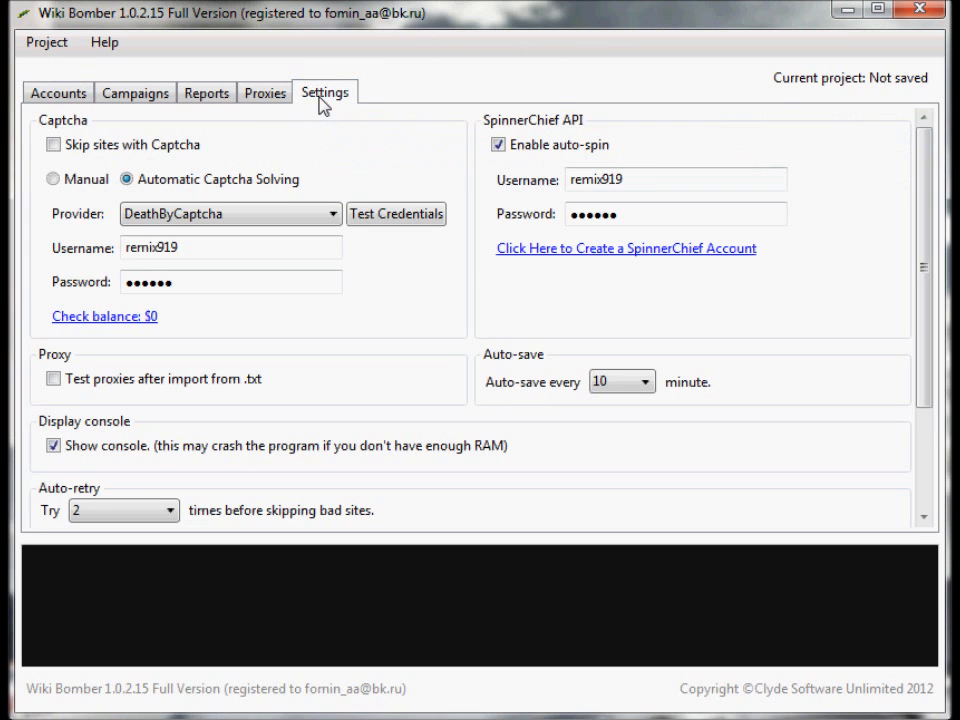
mouse_move(366, 184)
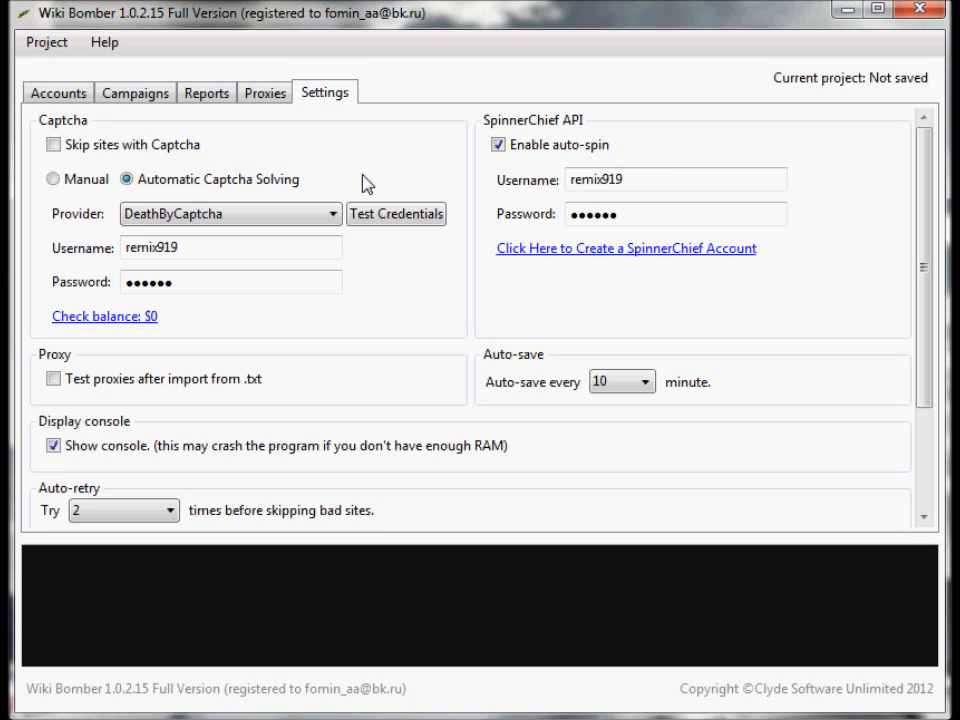
left_click(52, 144)
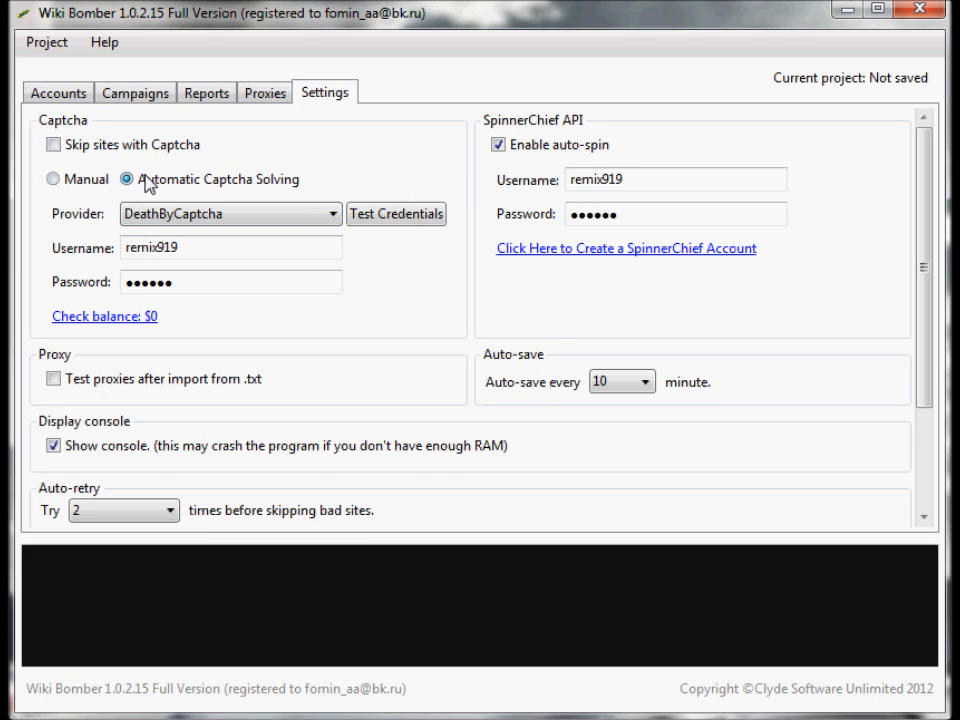
mouse_move(224, 192)
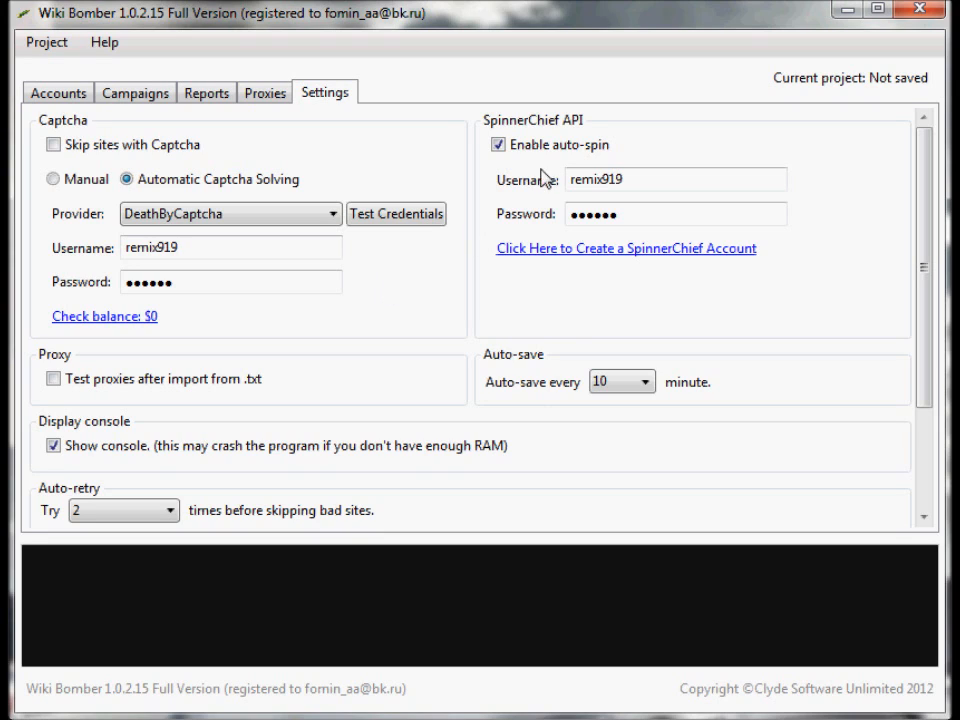
left_click(676, 180)
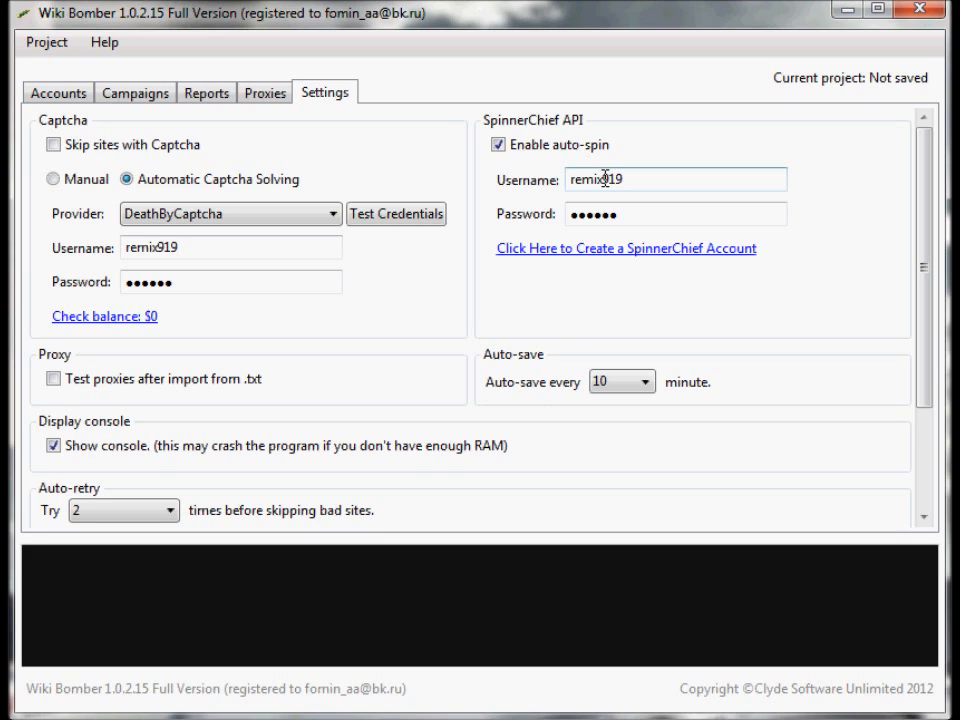
mouse_move(676, 262)
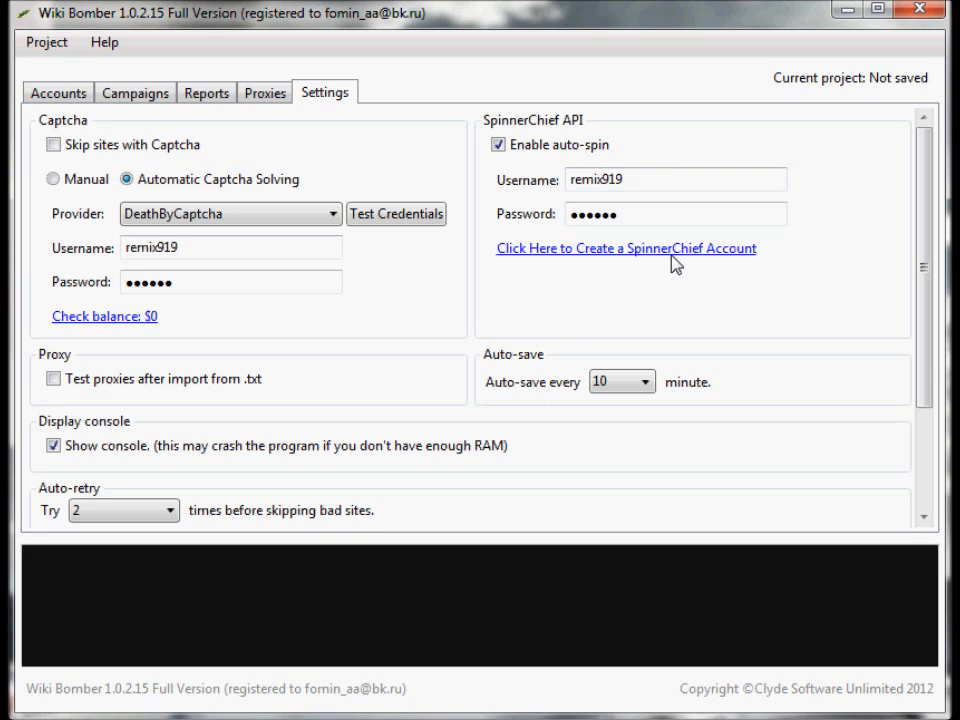
mouse_move(740, 272)
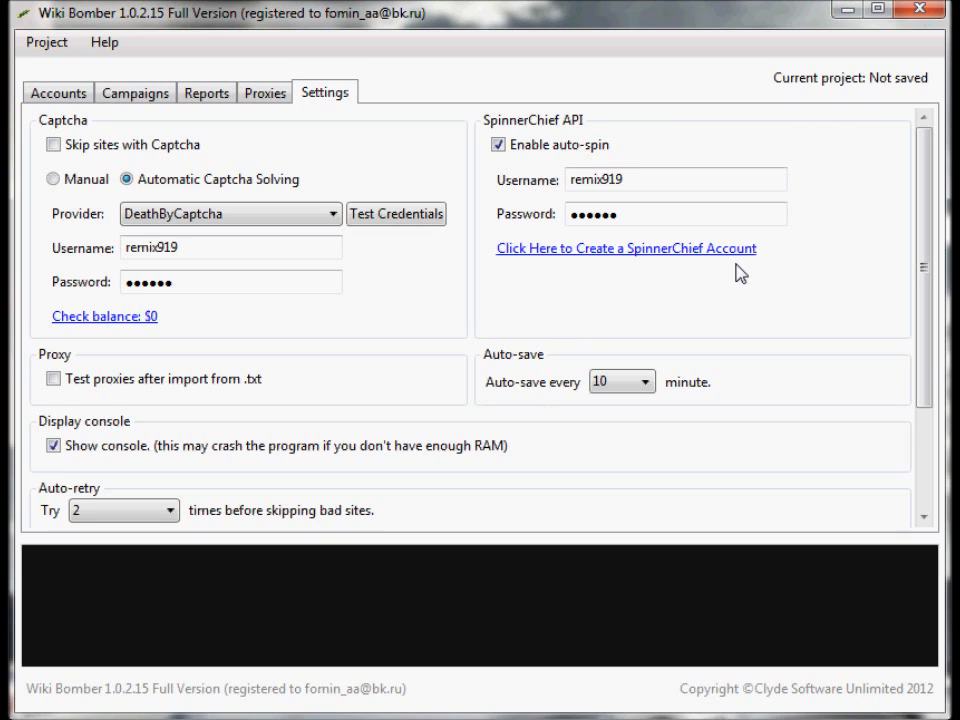
mouse_move(836, 298)
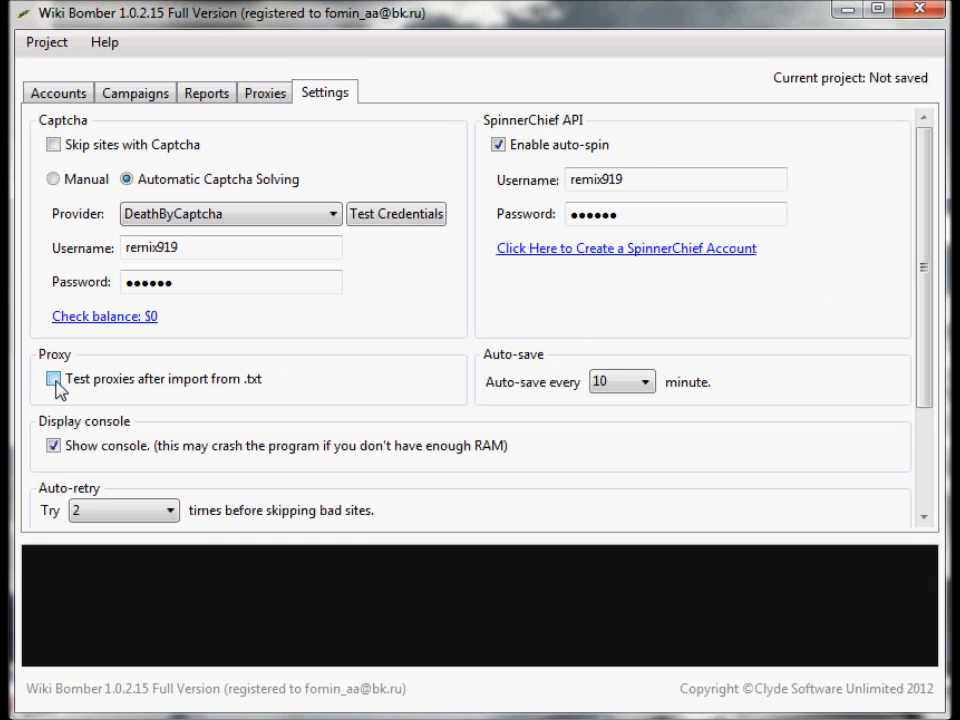
mouse_move(120, 392)
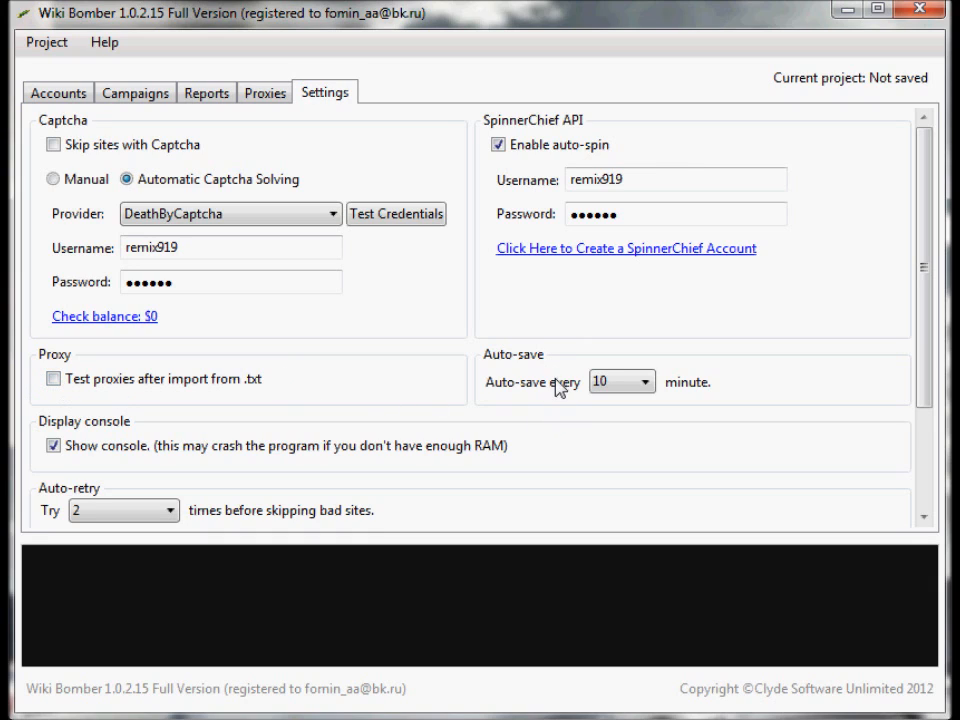
left_click(648, 380)
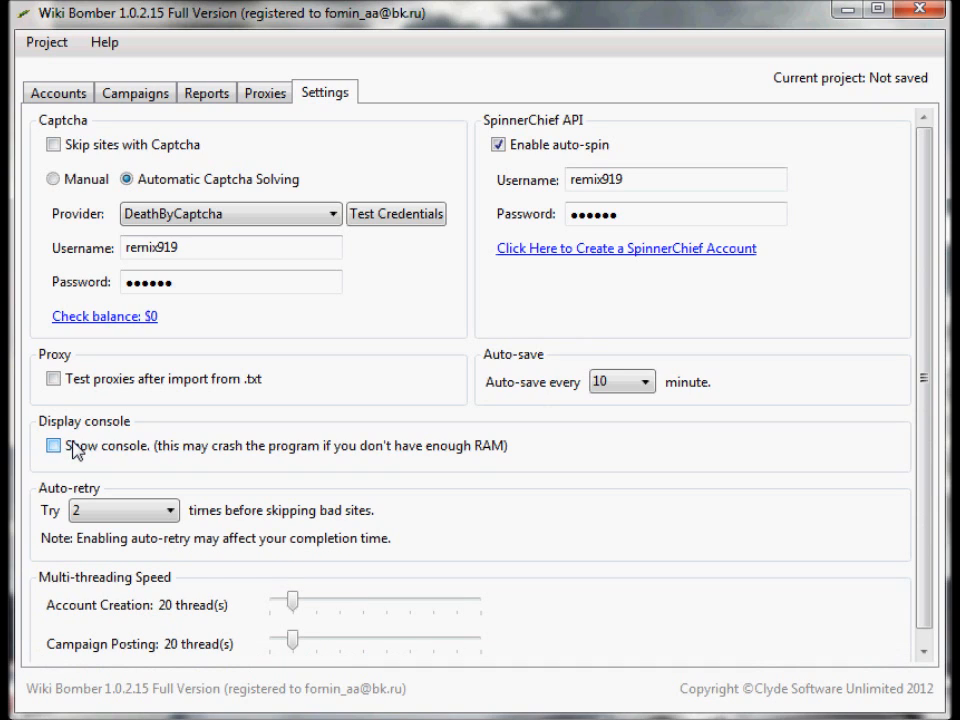
left_click(52, 444)
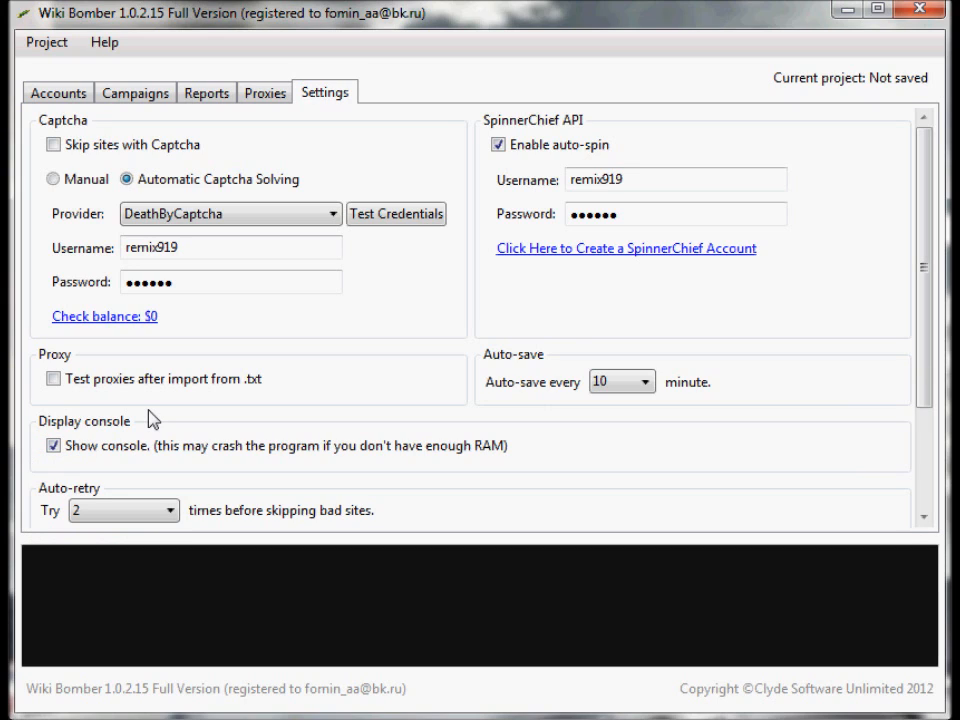
mouse_move(756, 252)
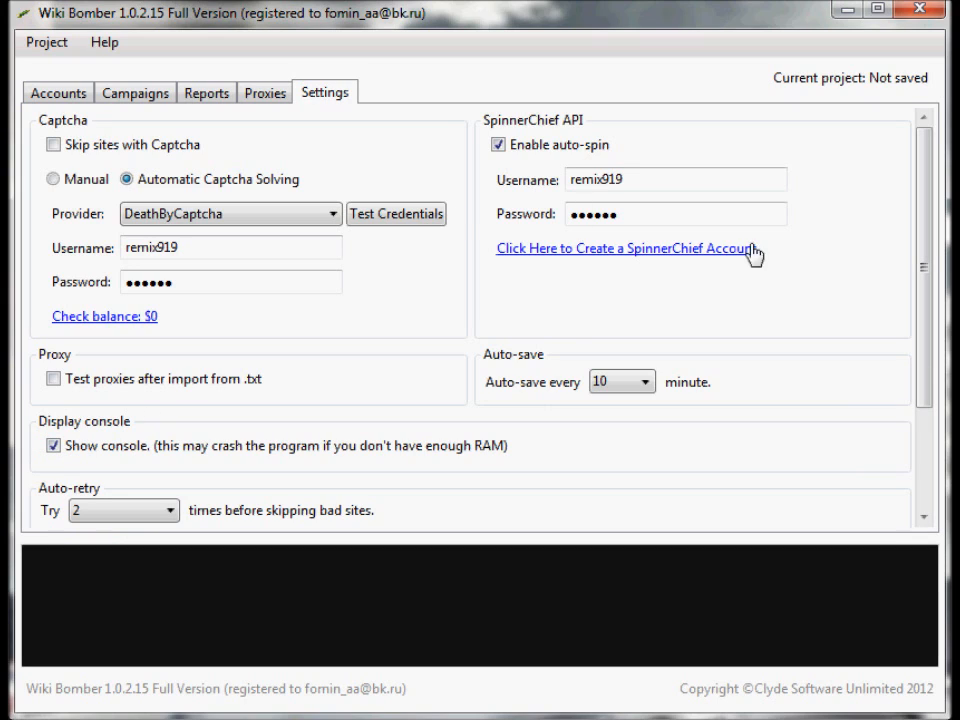
scroll("down", 3)
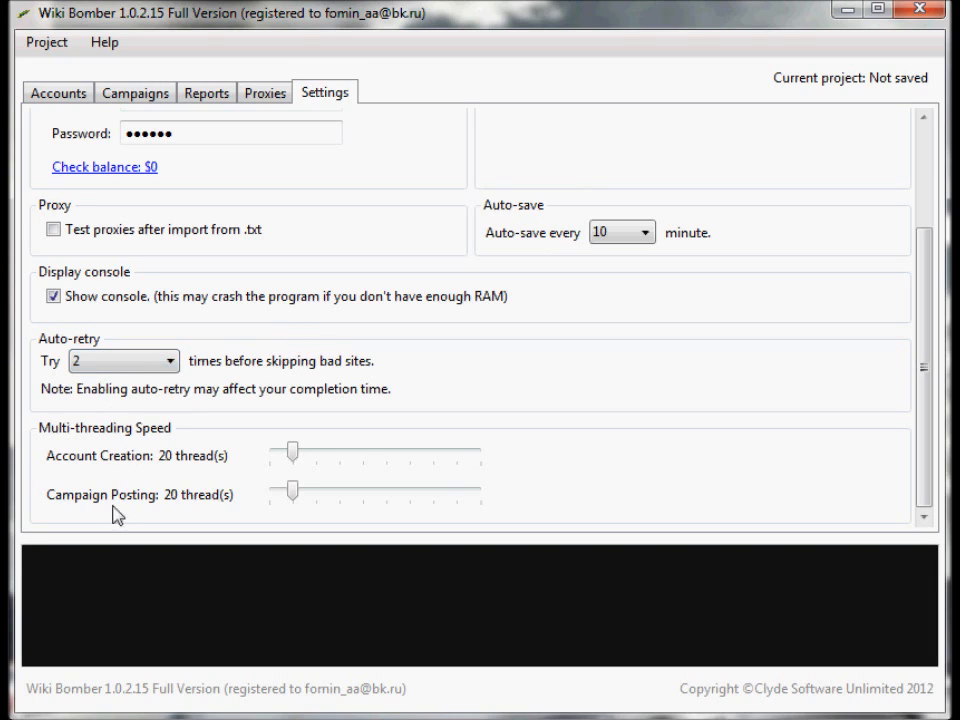
mouse_move(72, 450)
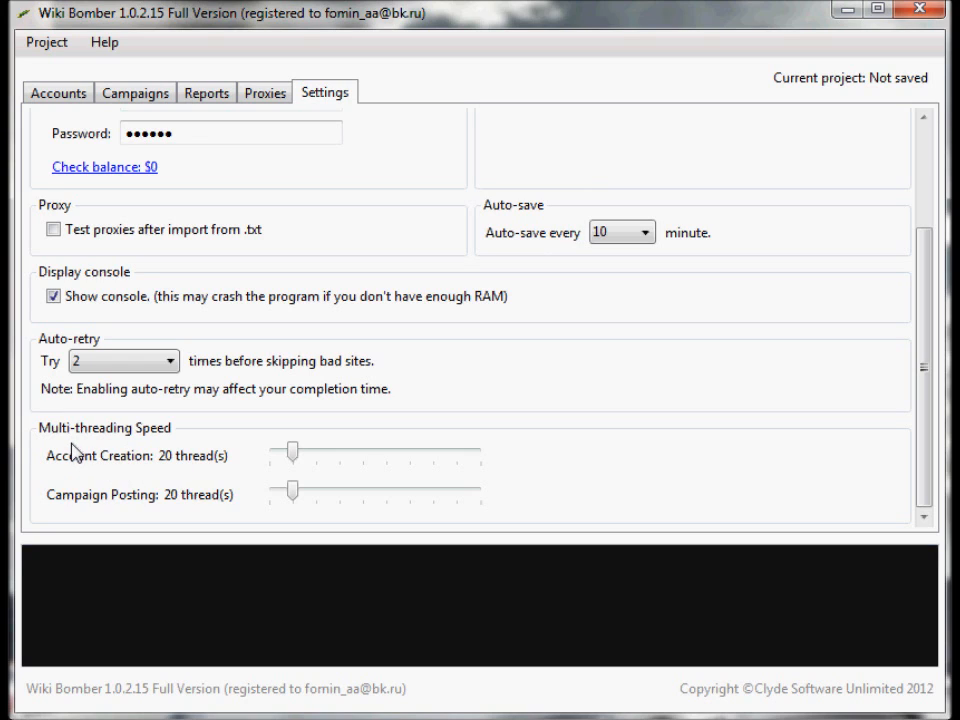
mouse_move(164, 492)
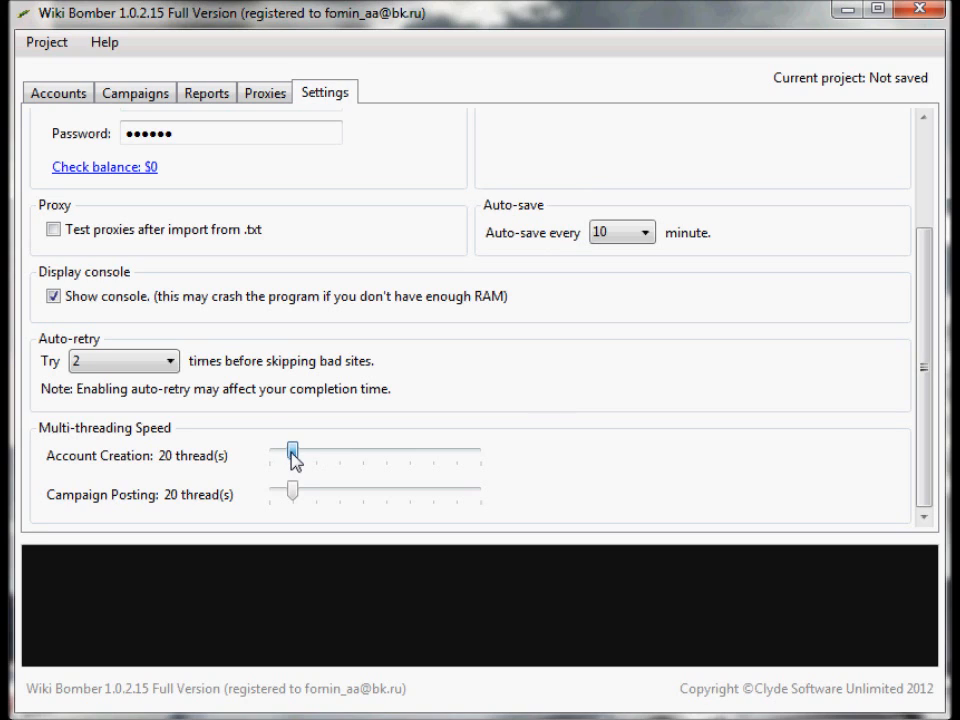
left_click_drag(292, 448, 480, 448)
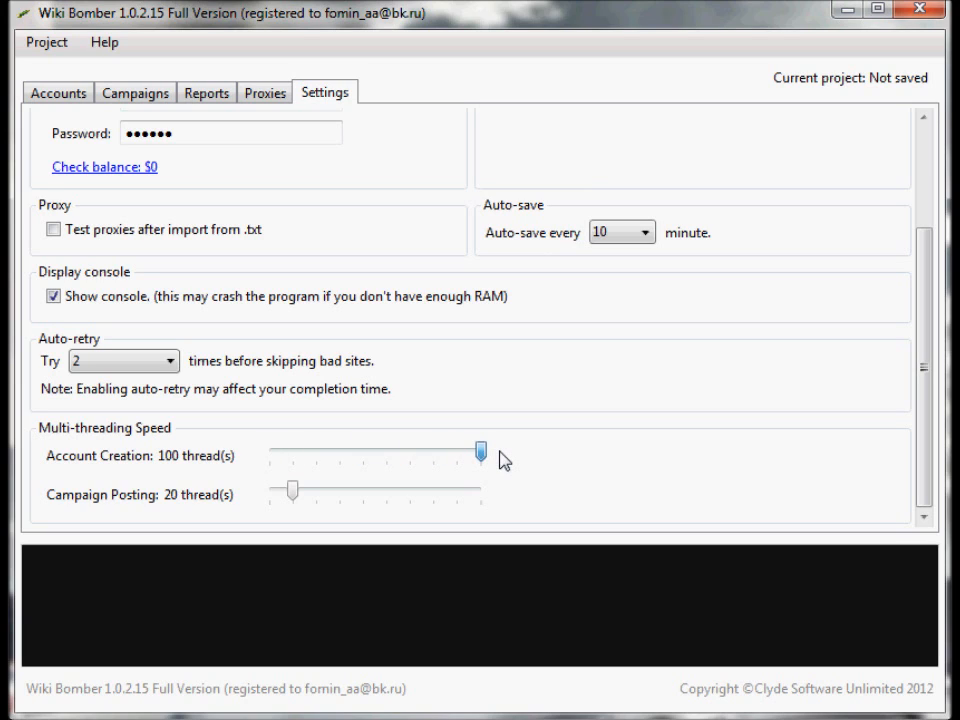
left_click_drag(478, 452, 292, 452)
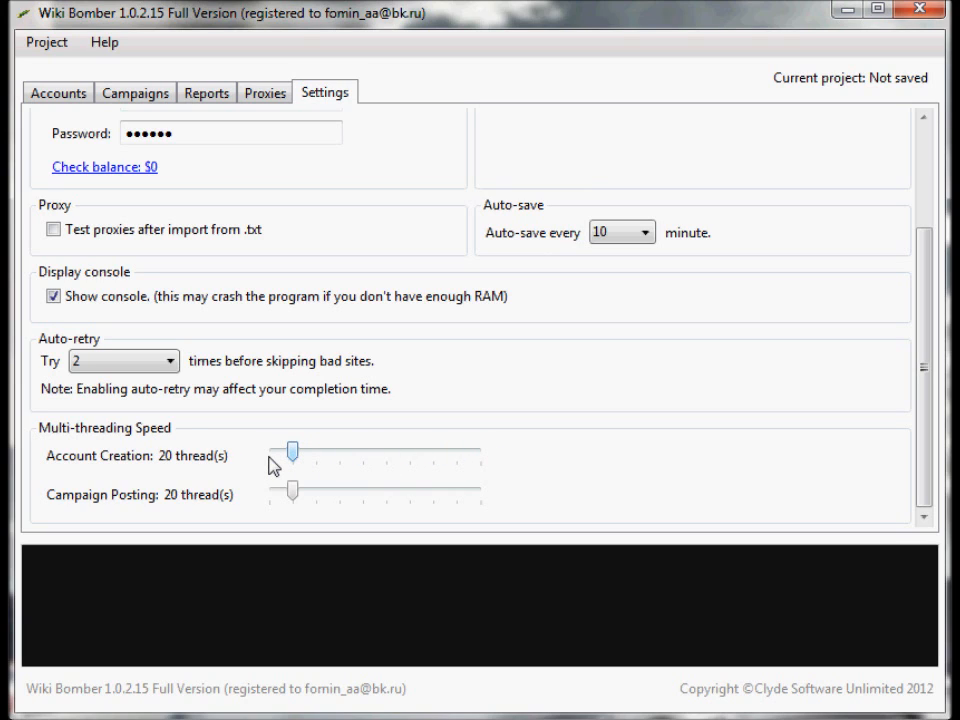
mouse_move(252, 470)
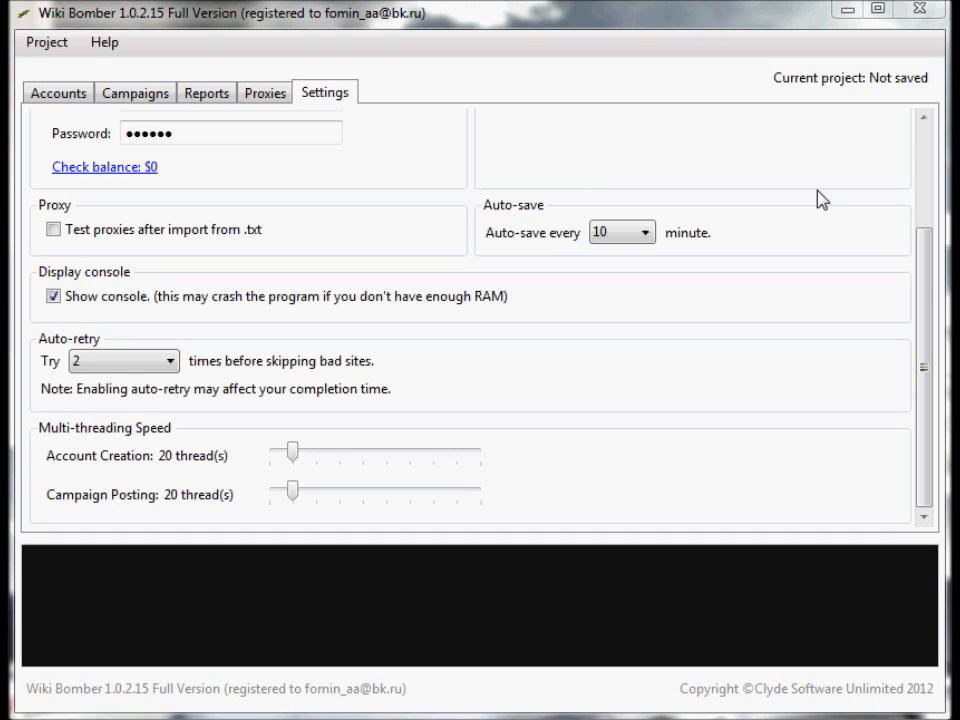
Review the empty proxy list, leave Use Proxies off, and return to Accounts.
left_click(264, 92)
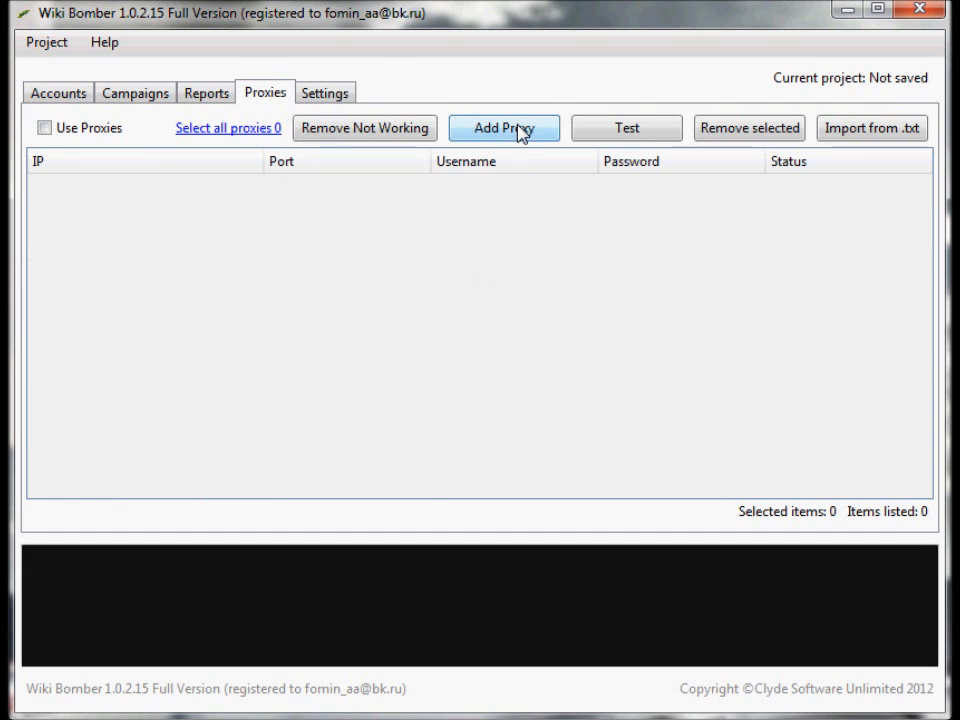
mouse_move(872, 128)
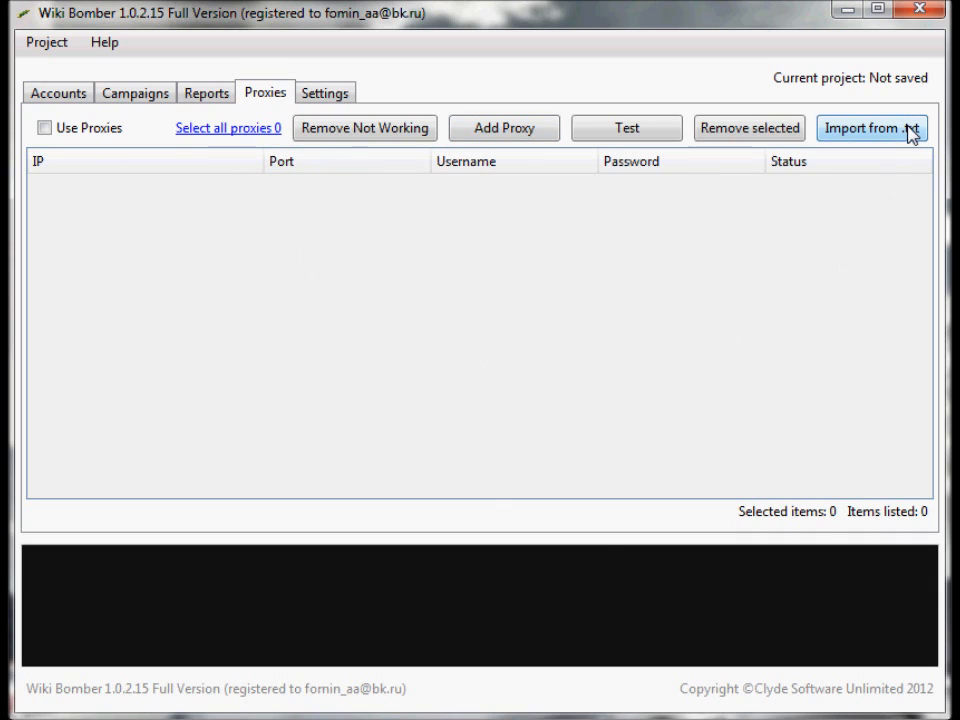
mouse_move(492, 512)
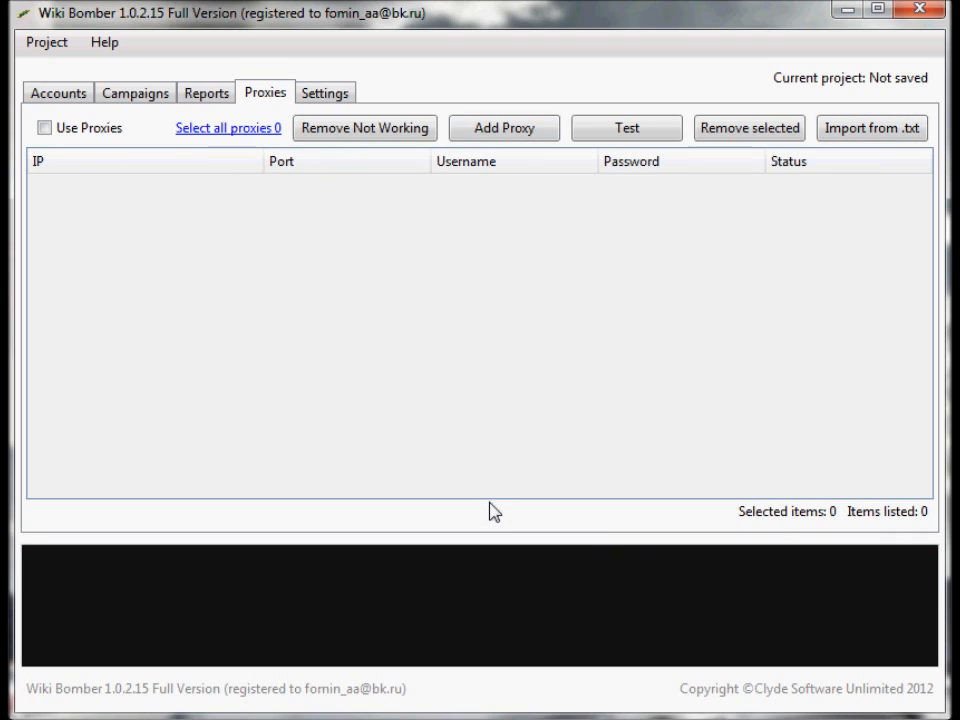
mouse_move(226, 128)
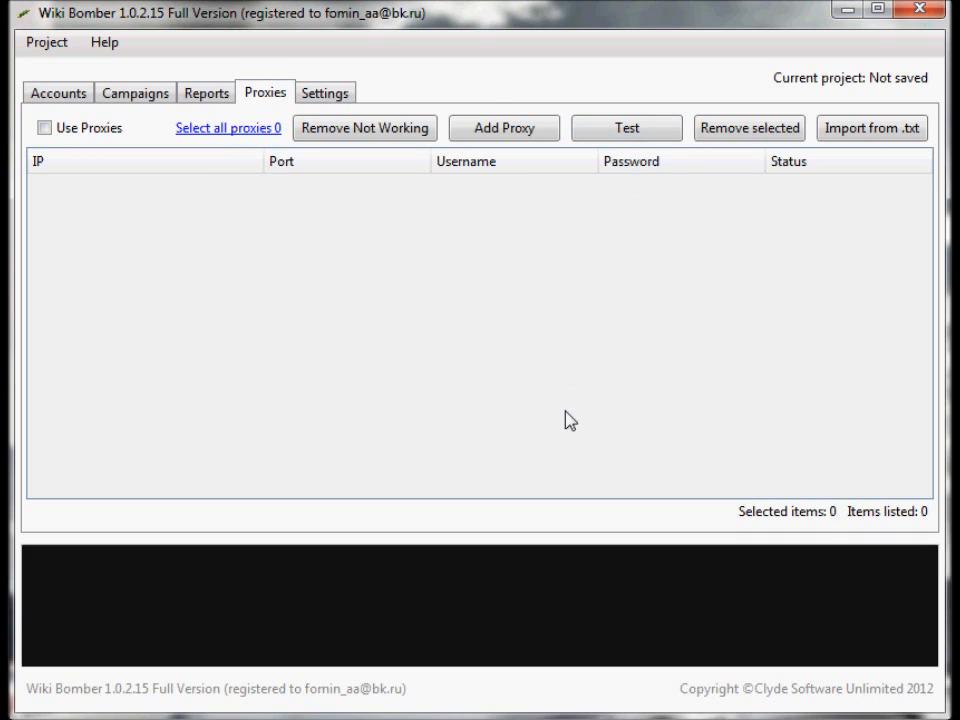
mouse_move(242, 236)
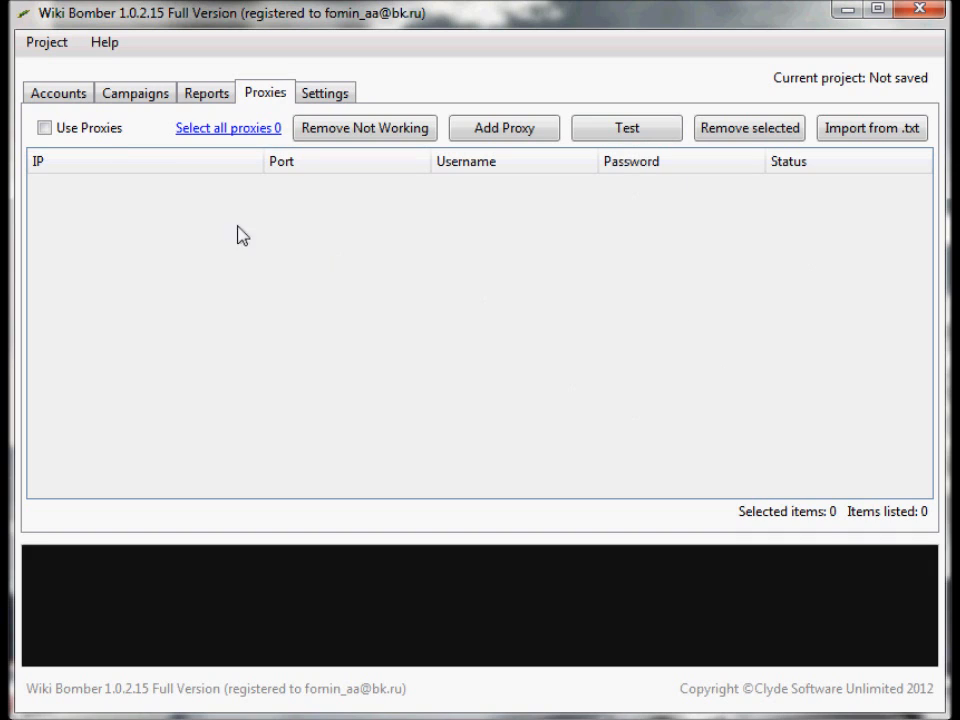
left_click(44, 128)
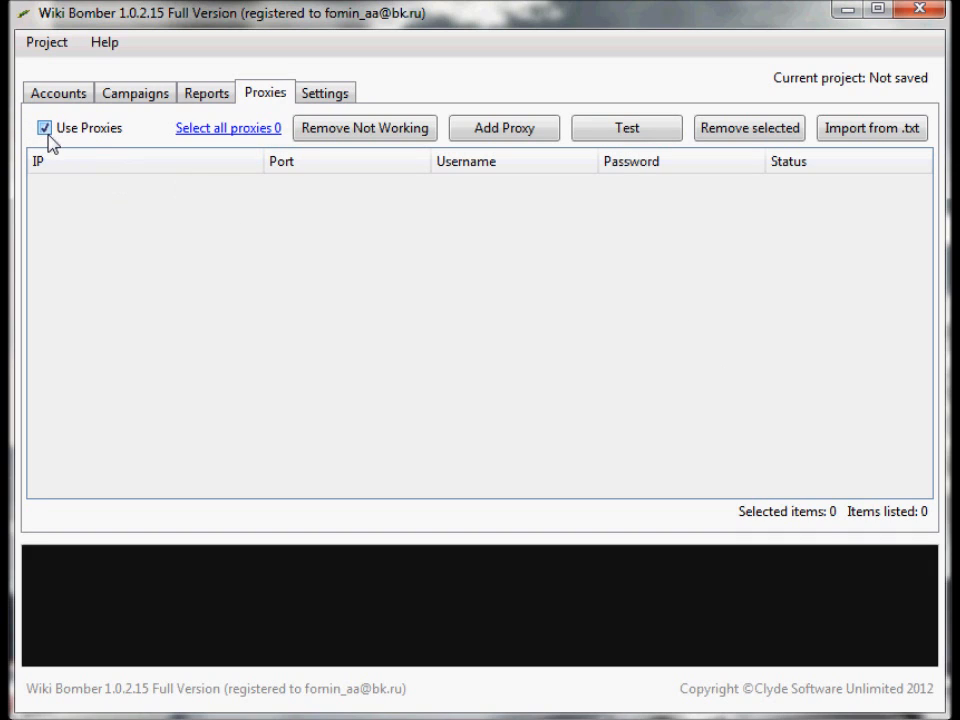
left_click(44, 128)
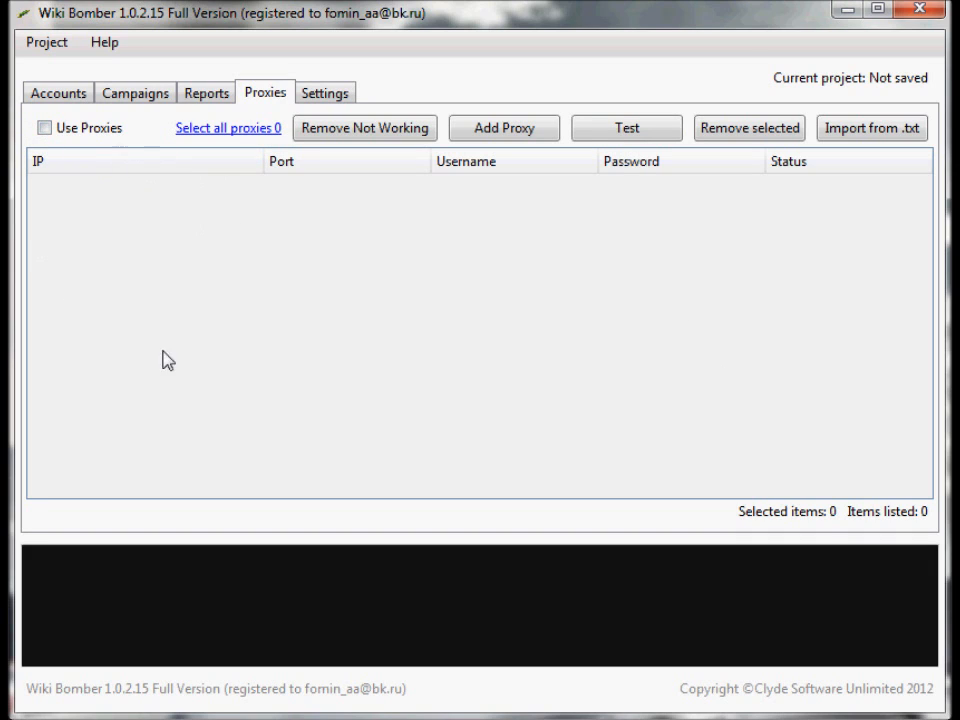
mouse_move(156, 360)
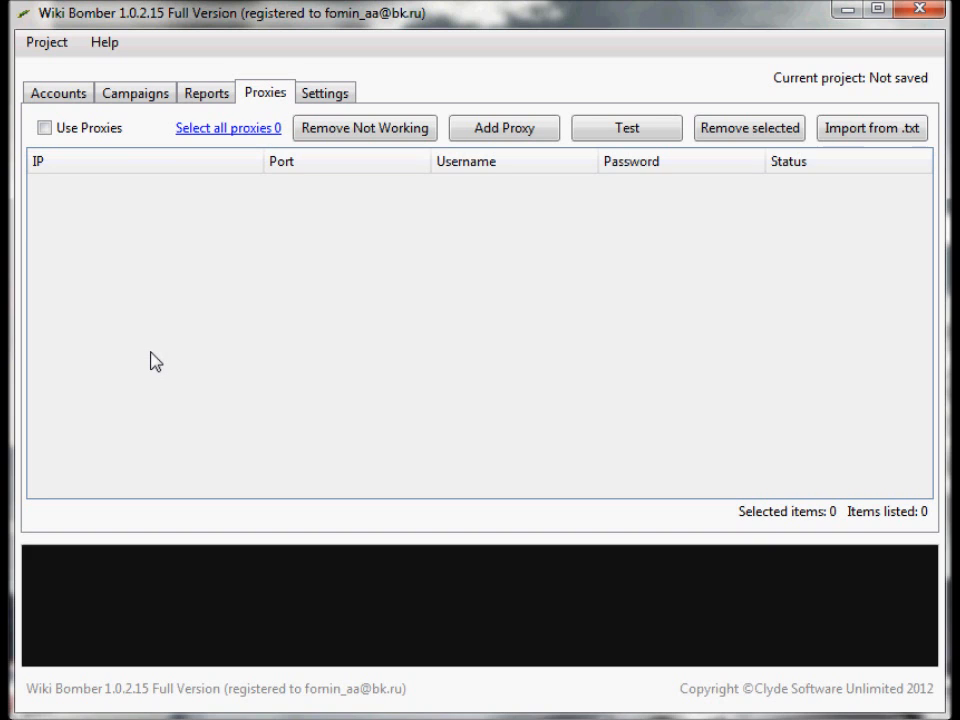
left_click(56, 92)
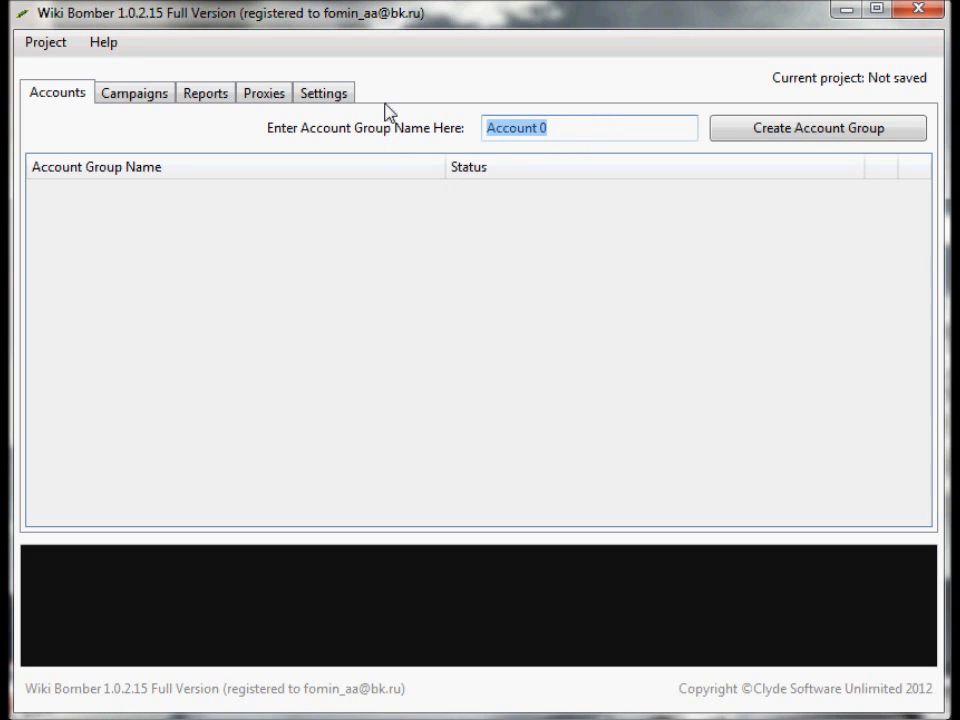
Create the account group 'Test Group' and let its registration run finish.
type("Test Group")
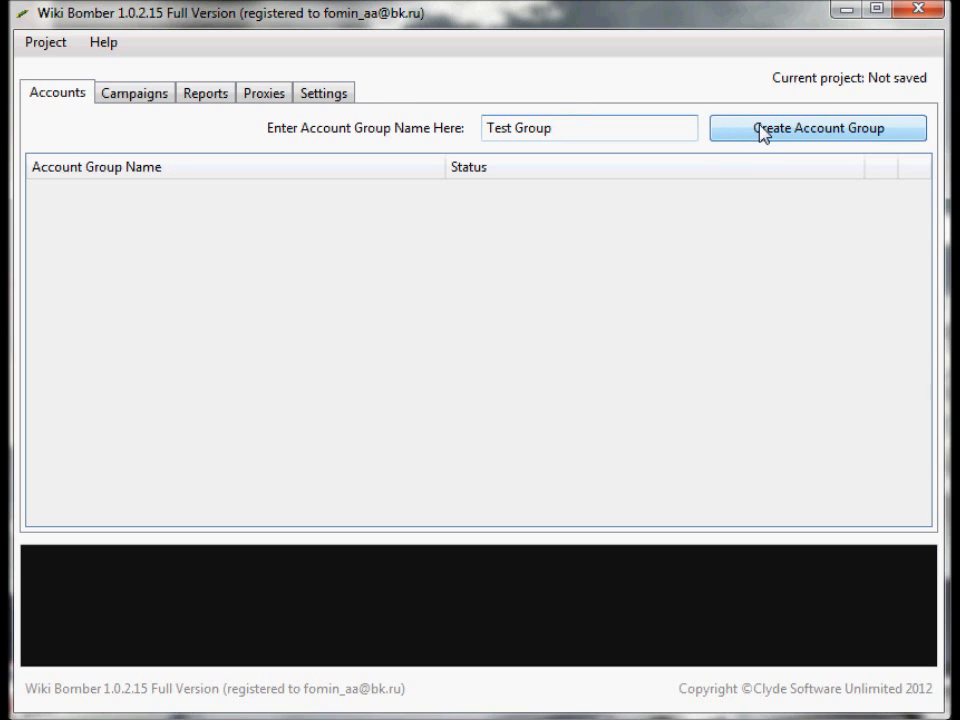
left_click(816, 128)
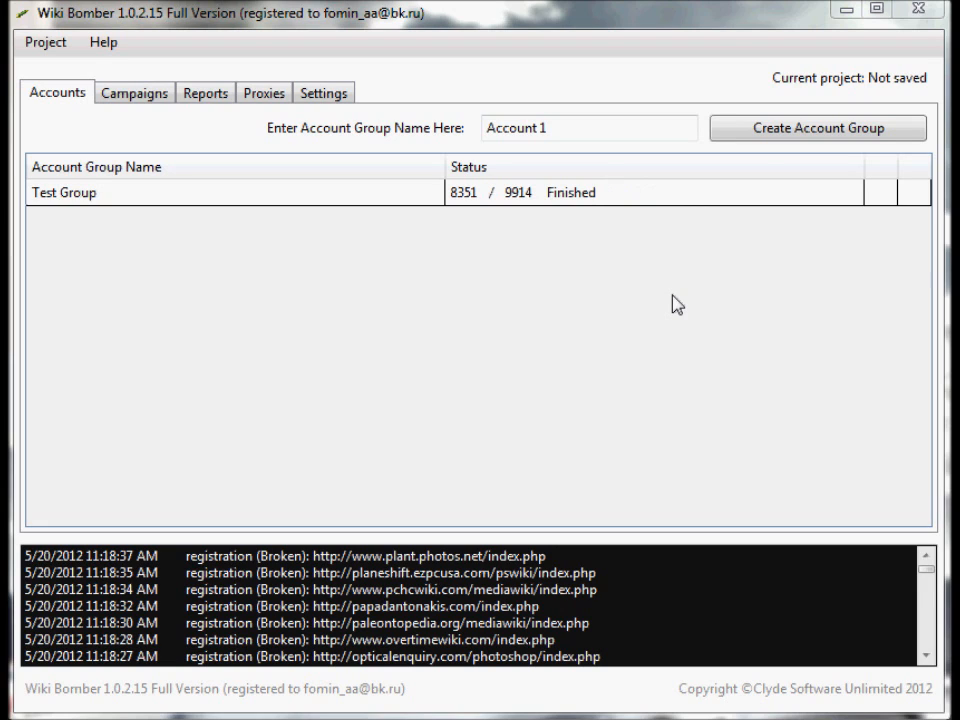
mouse_move(576, 272)
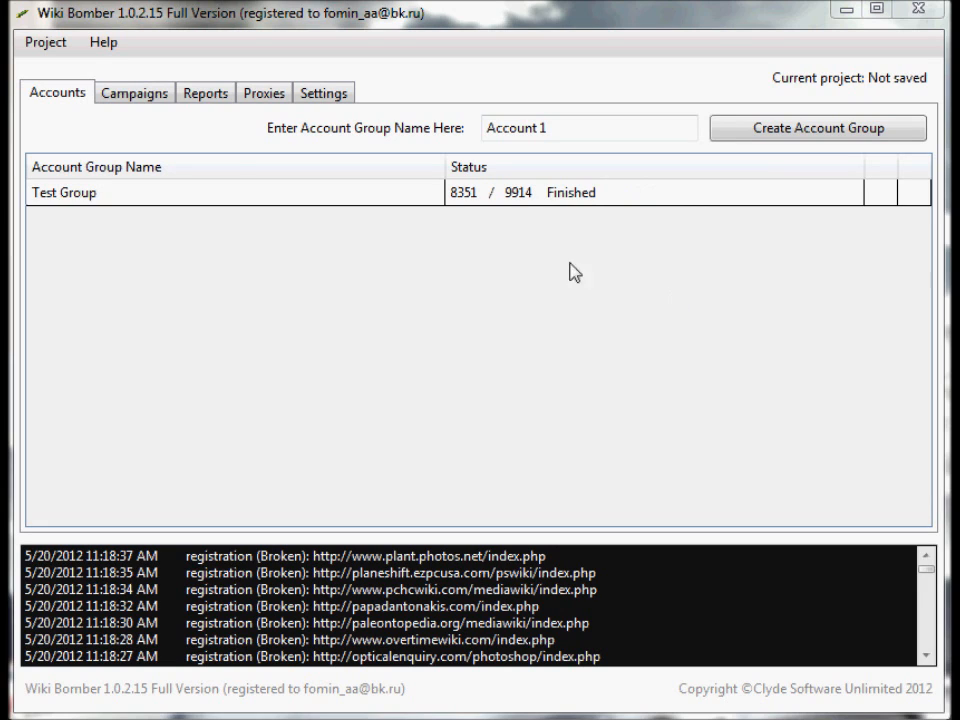
left_click(44, 42)
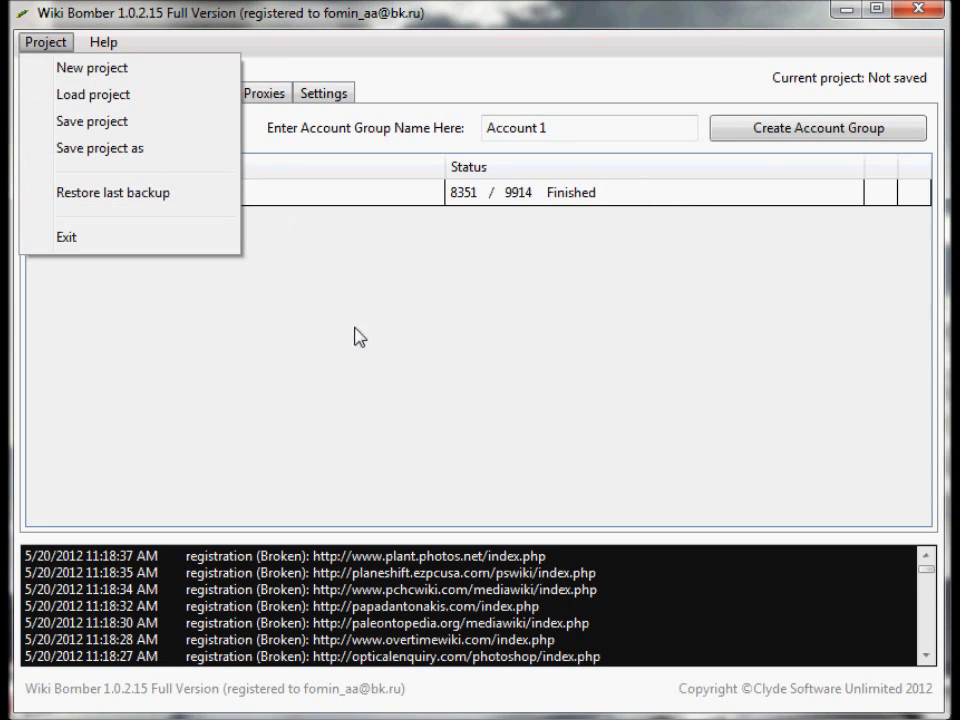
mouse_move(168, 160)
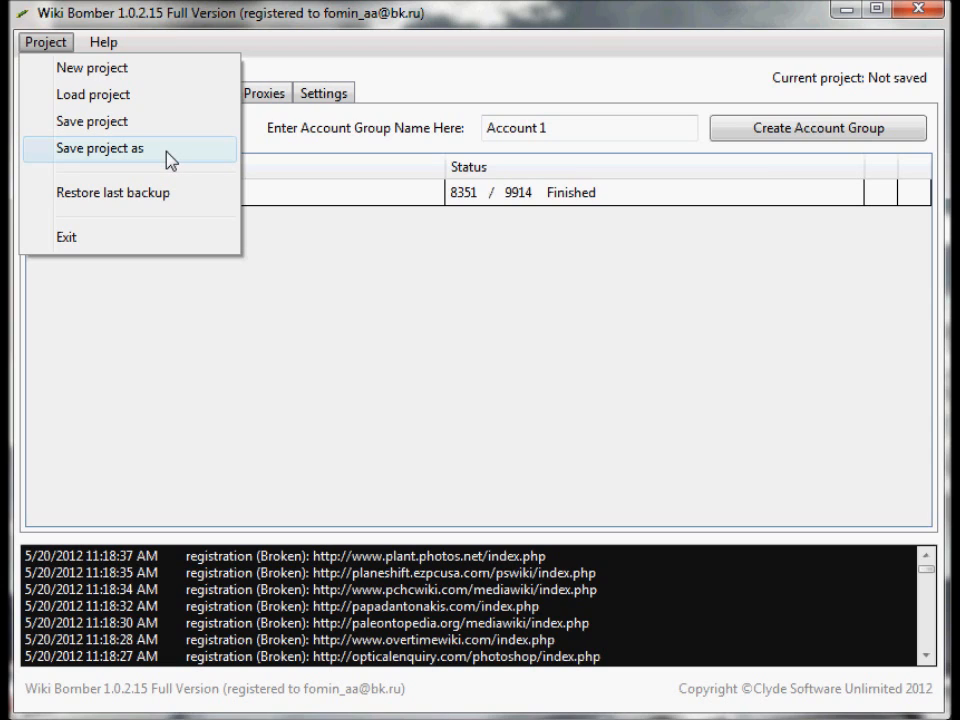
mouse_move(92, 96)
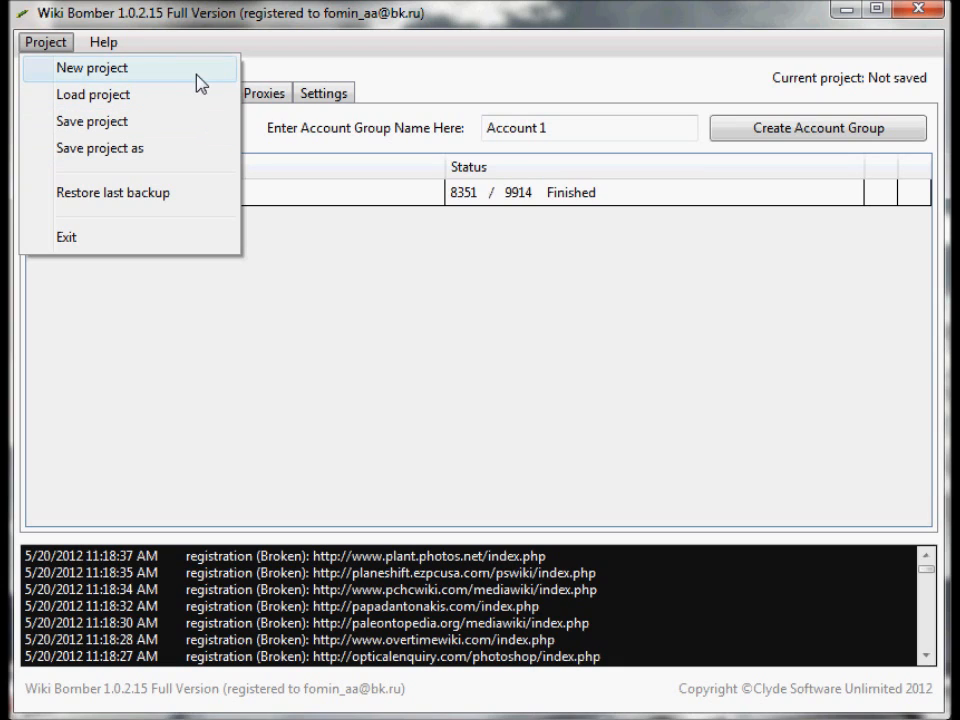
mouse_move(112, 192)
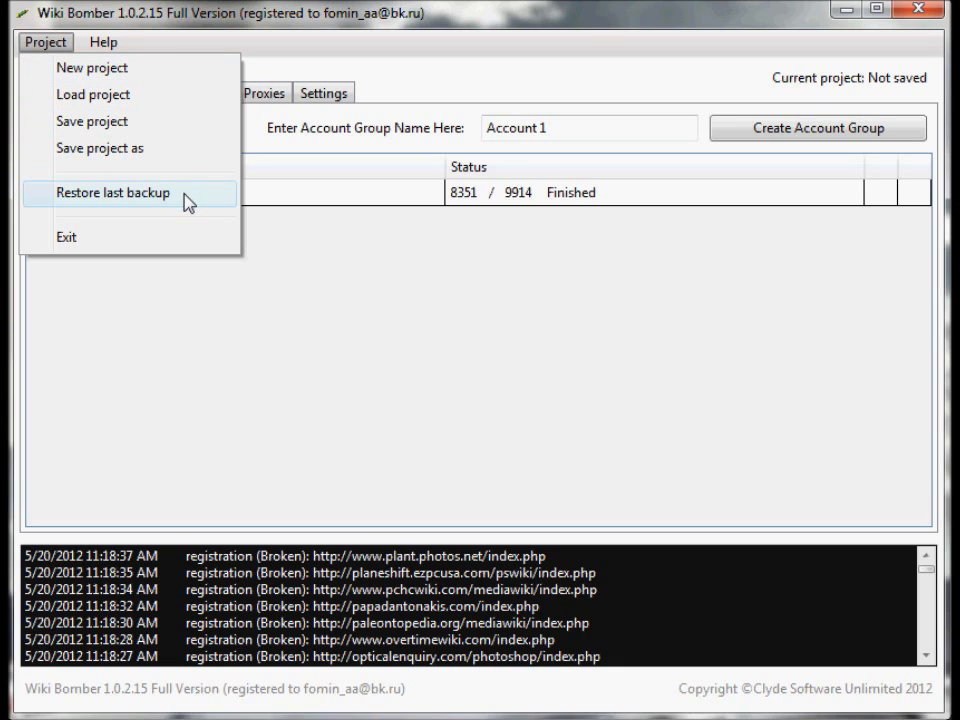
left_click(112, 192)
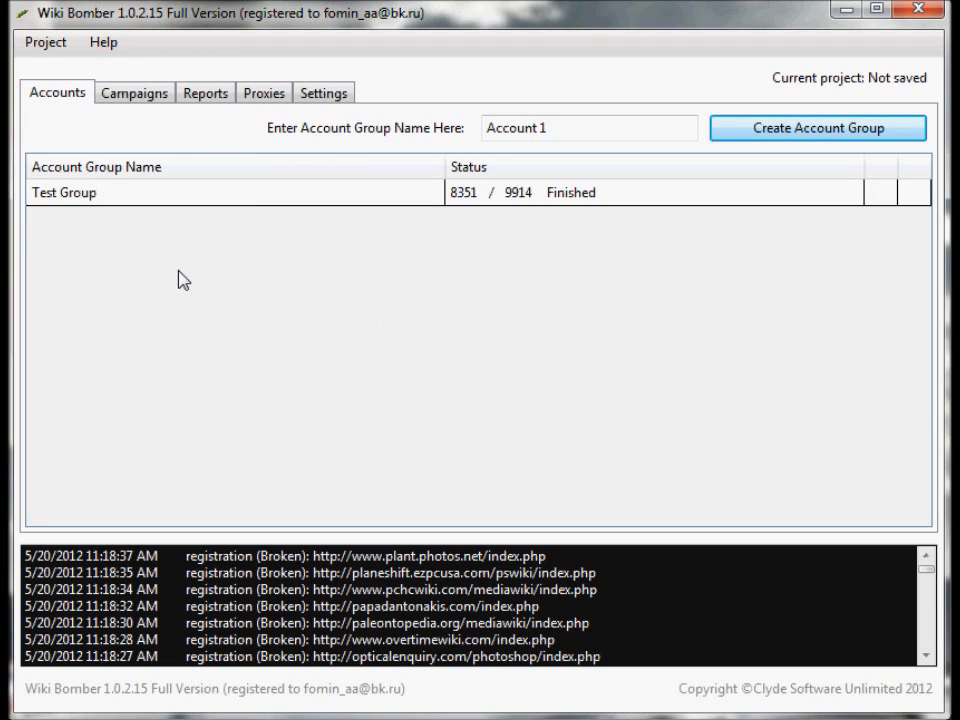
Schedule a new campaign 'Test Campaign 1' at 500 per day using Test Group.
left_click(134, 92)
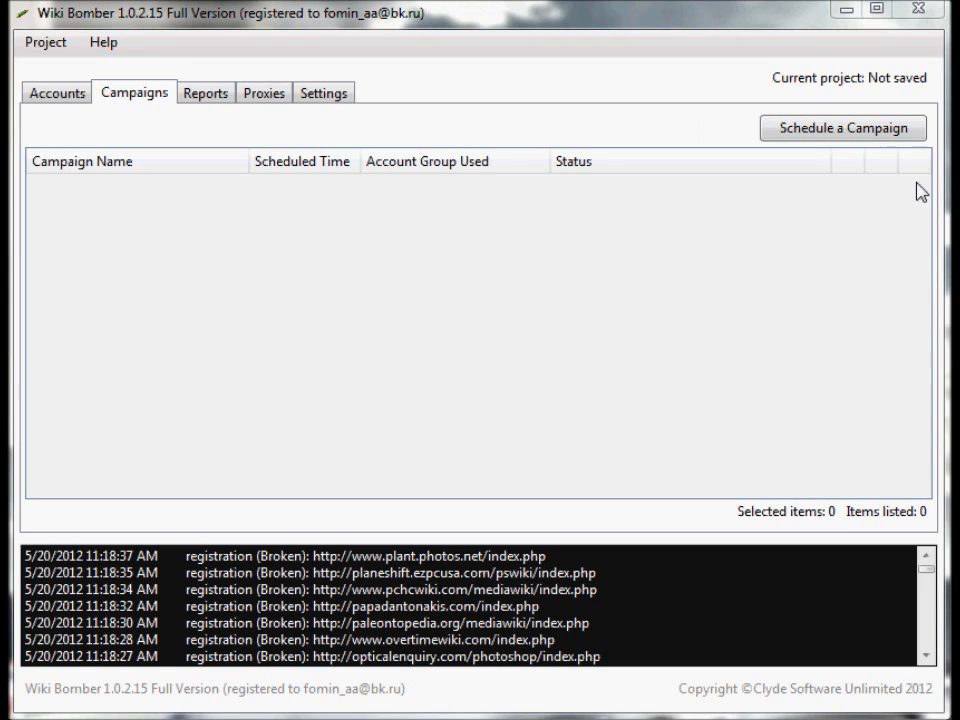
mouse_move(808, 116)
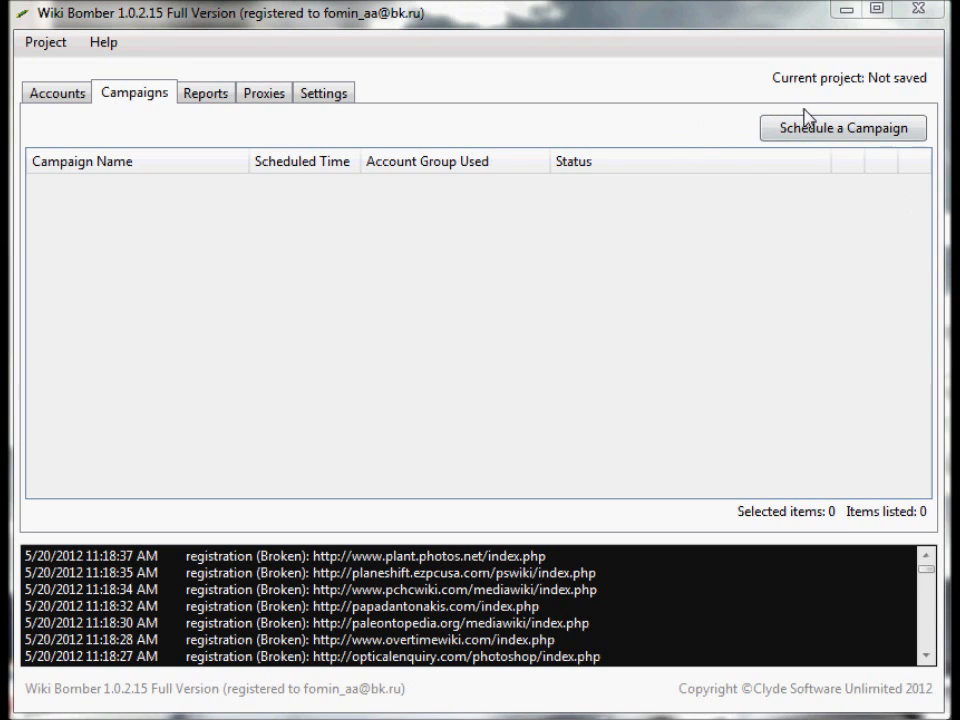
left_click(842, 128)
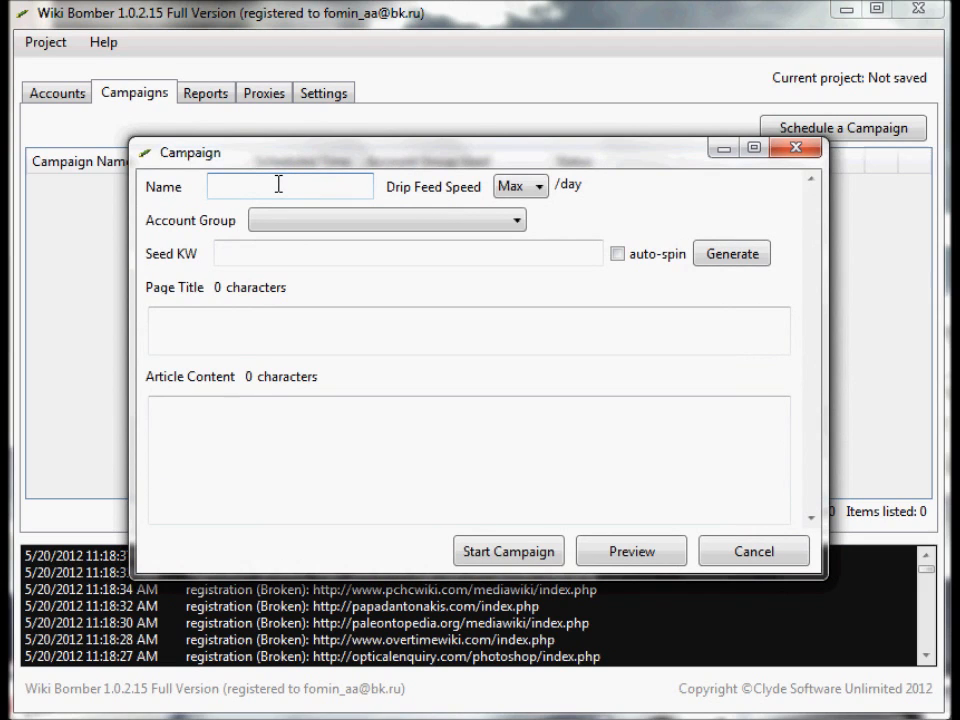
type("Test Campaign 1")
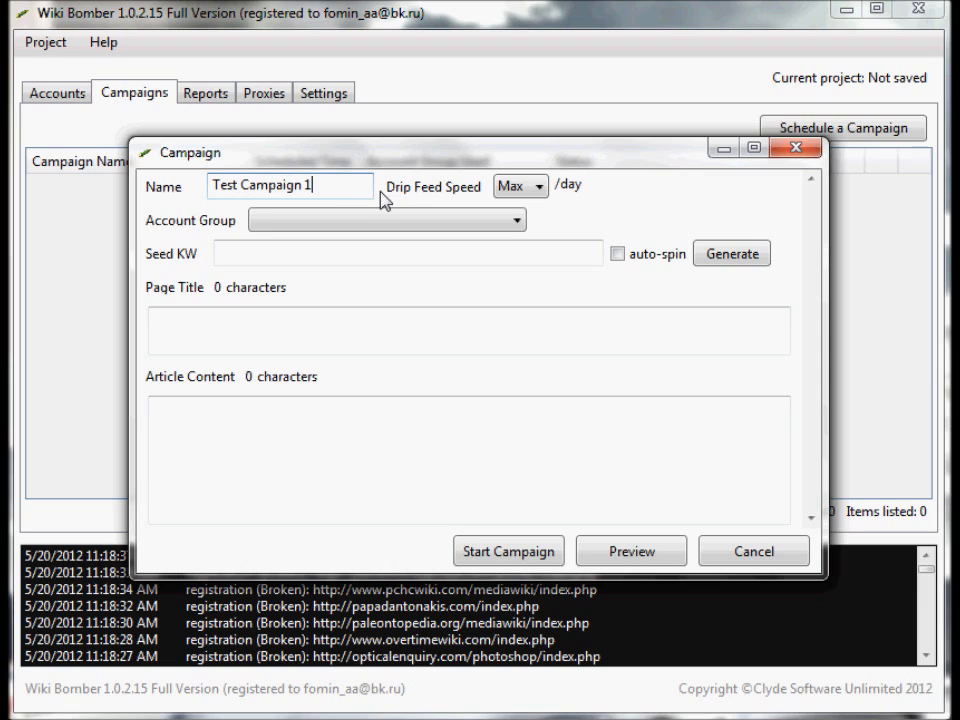
mouse_move(444, 198)
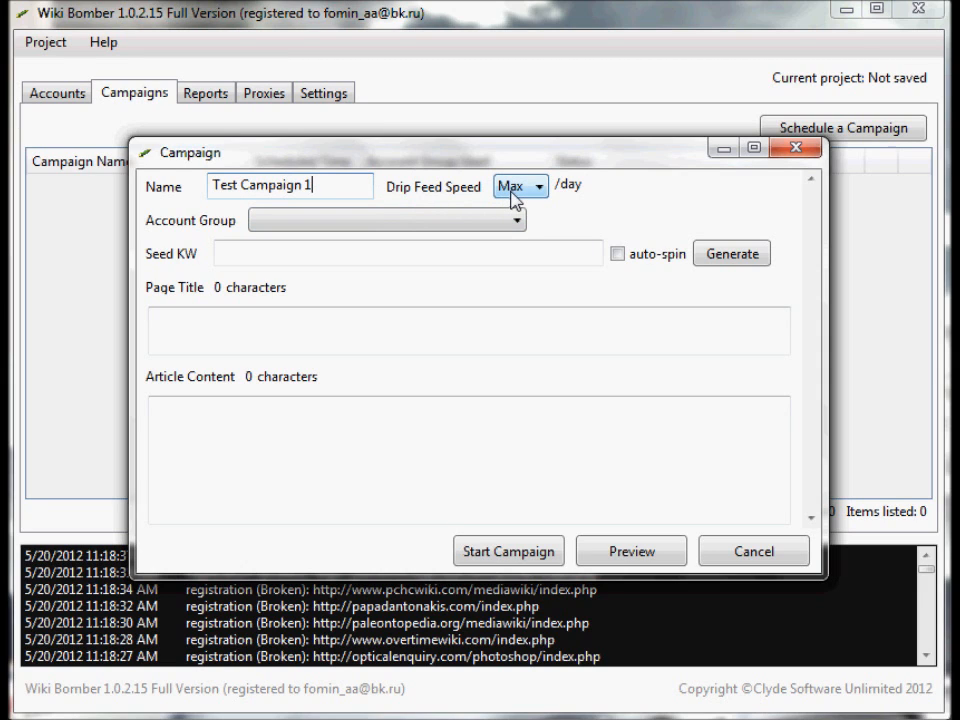
left_click(538, 186)
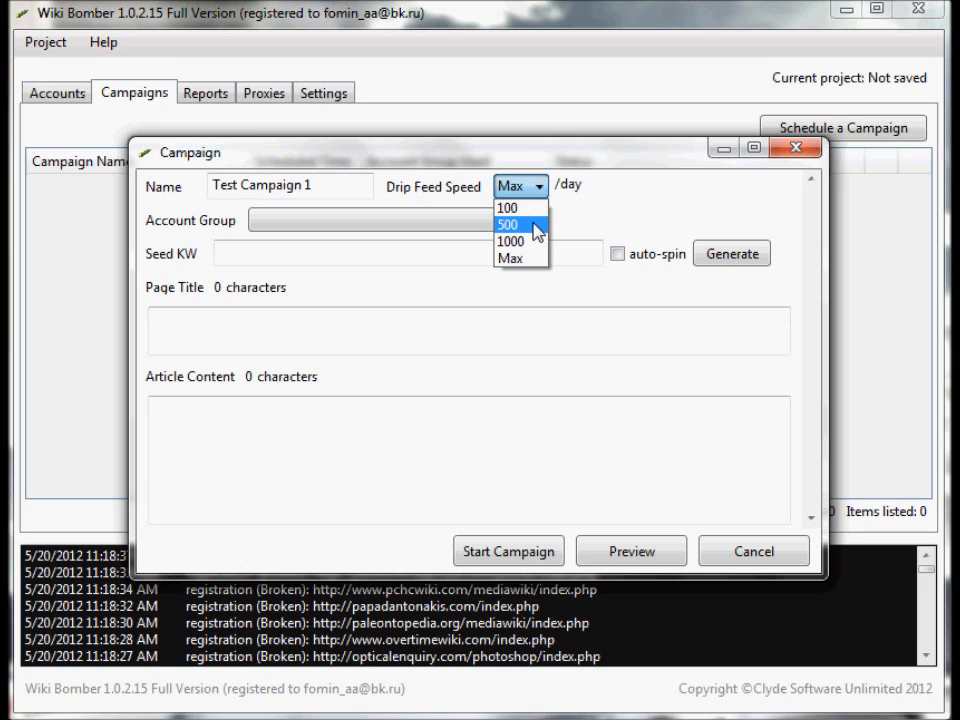
left_click(508, 224)
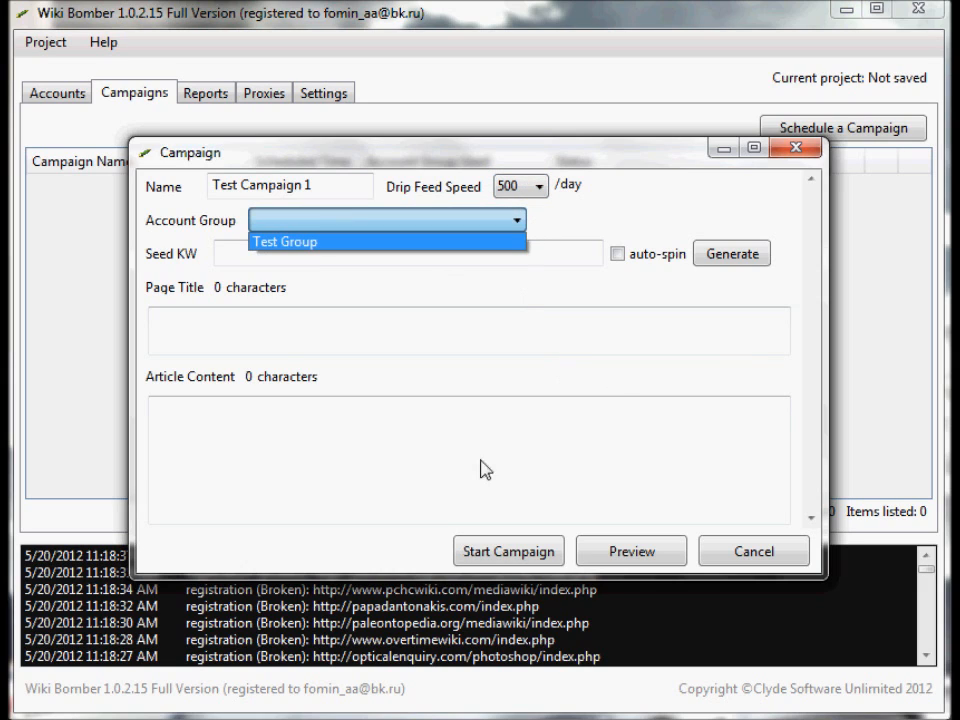
mouse_move(340, 250)
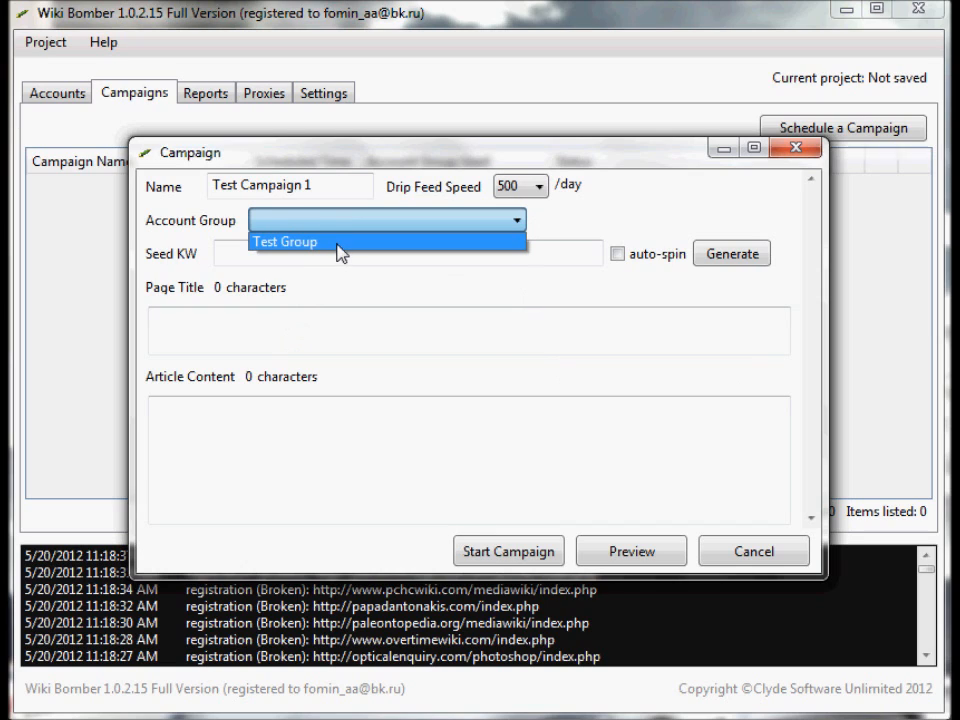
left_click(284, 240)
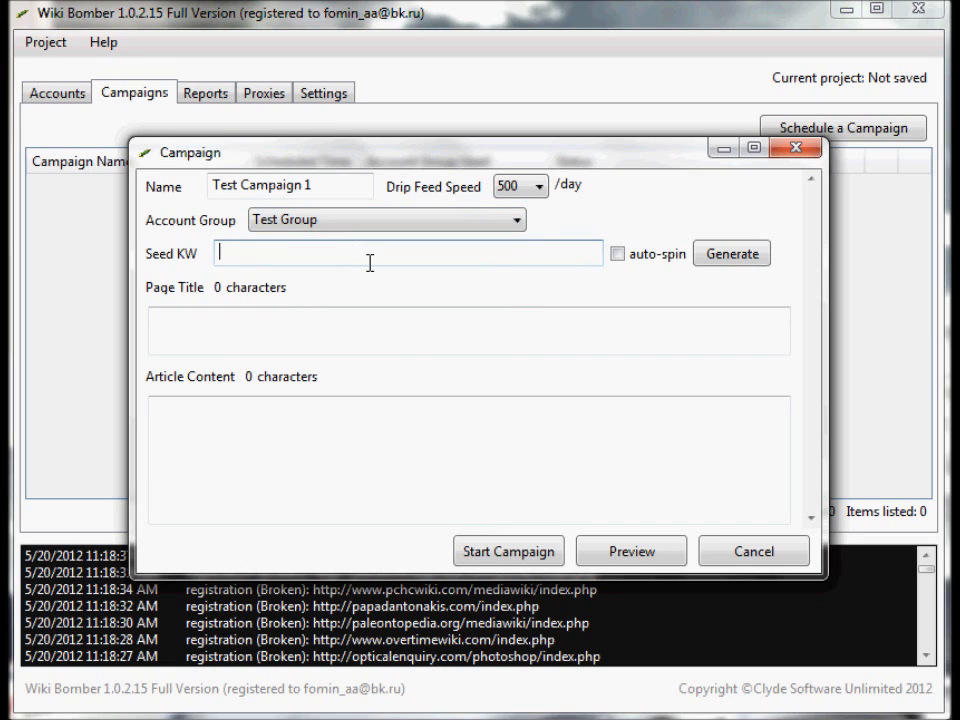
Generate an auto-spun Wiki Gaming article from seed keyword 'wiki articles'.
type("wiki")
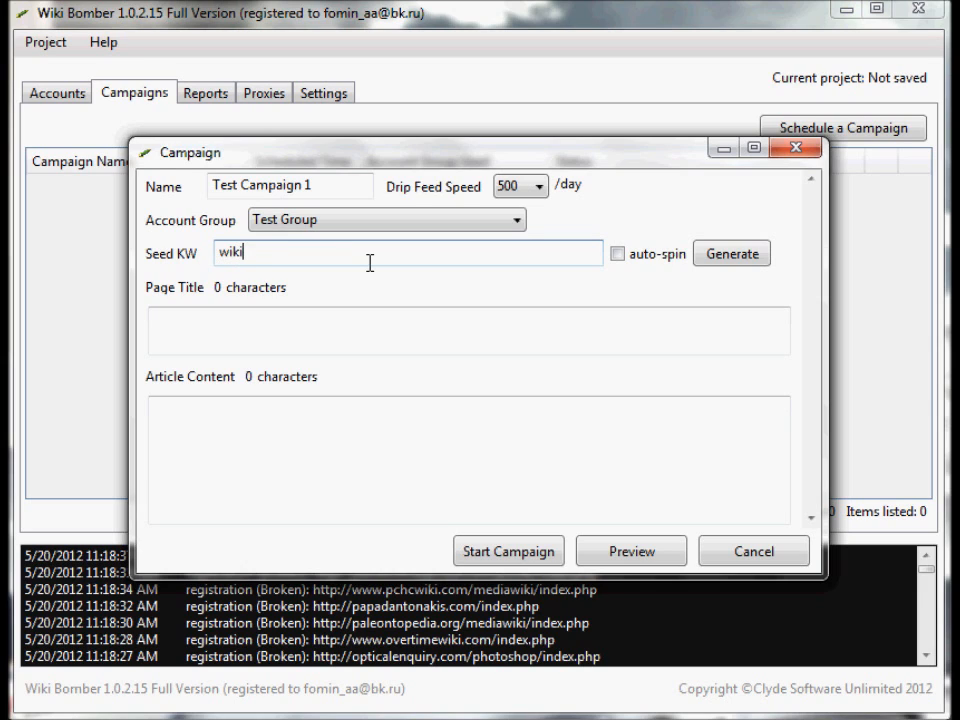
type("articles")
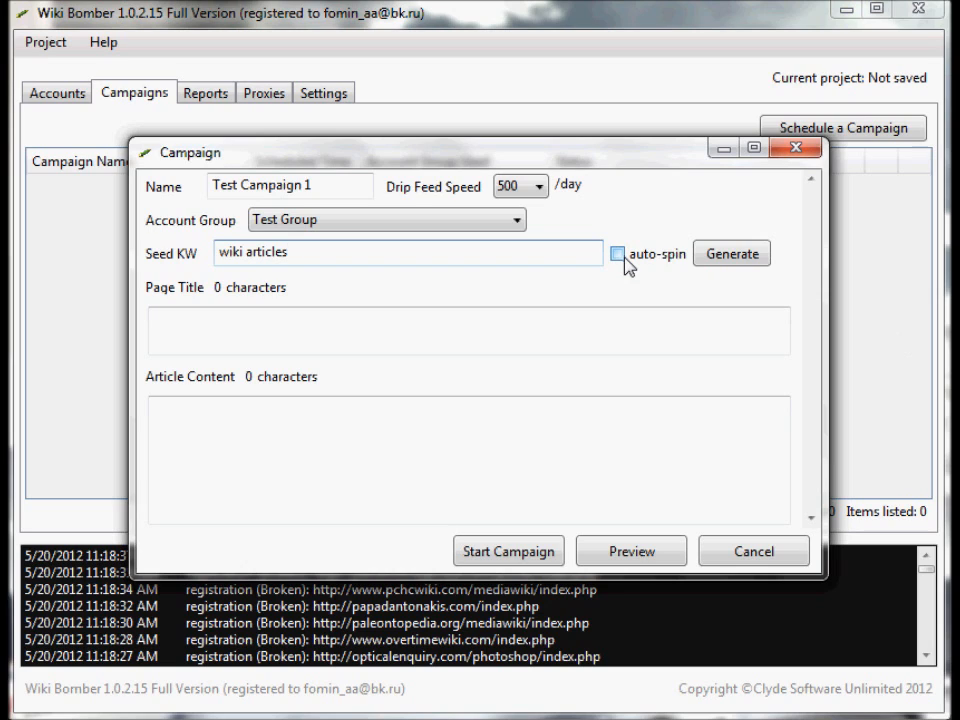
left_click(618, 252)
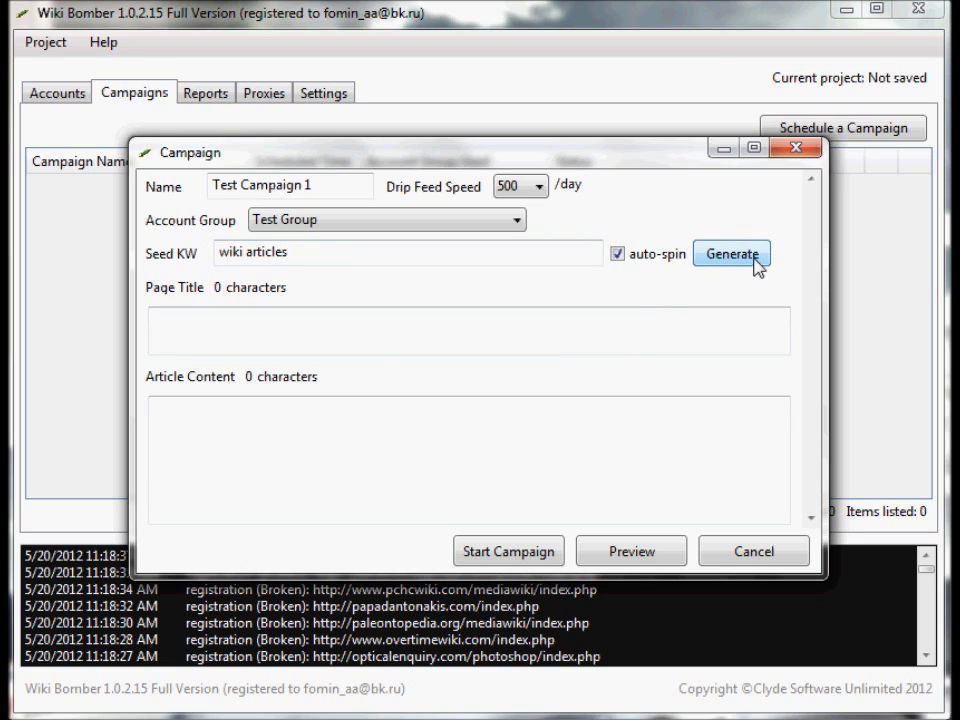
left_click(732, 252)
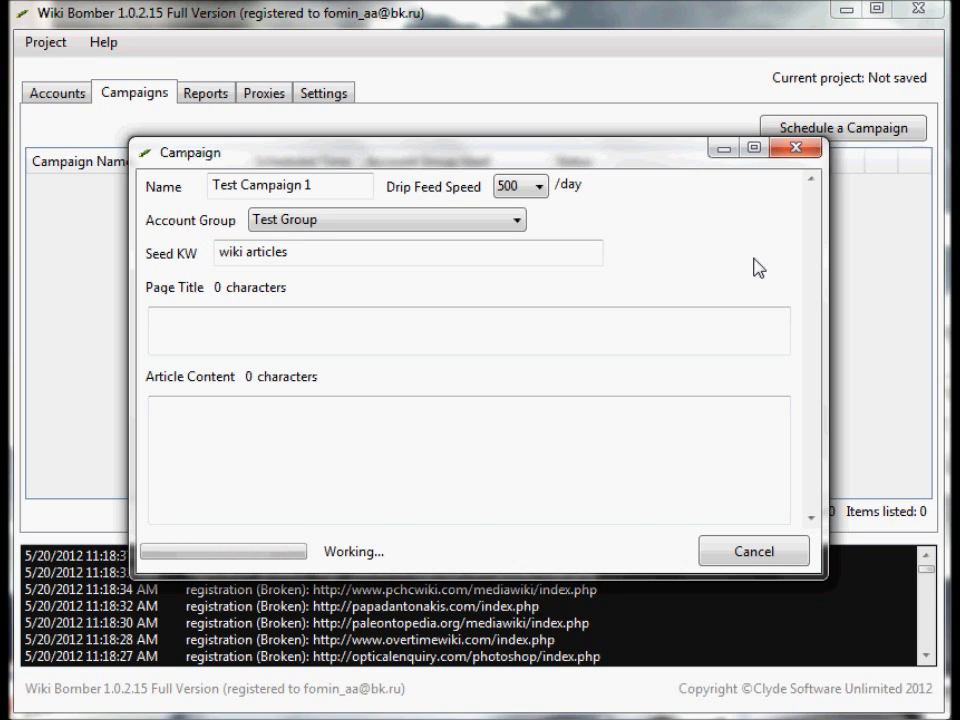
left_click(732, 252)
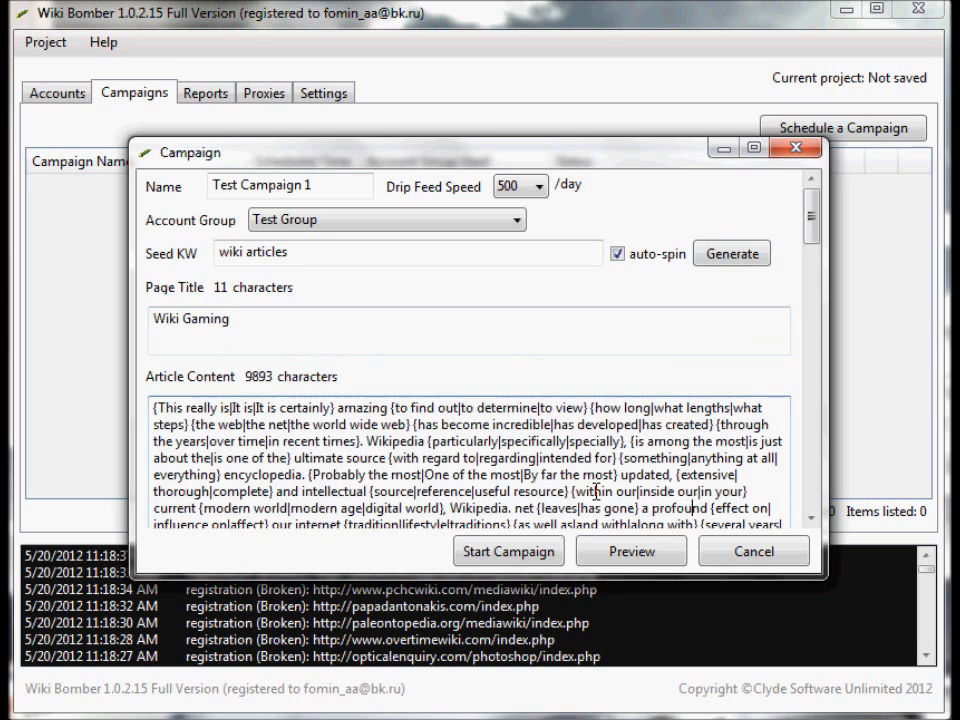
mouse_move(762, 236)
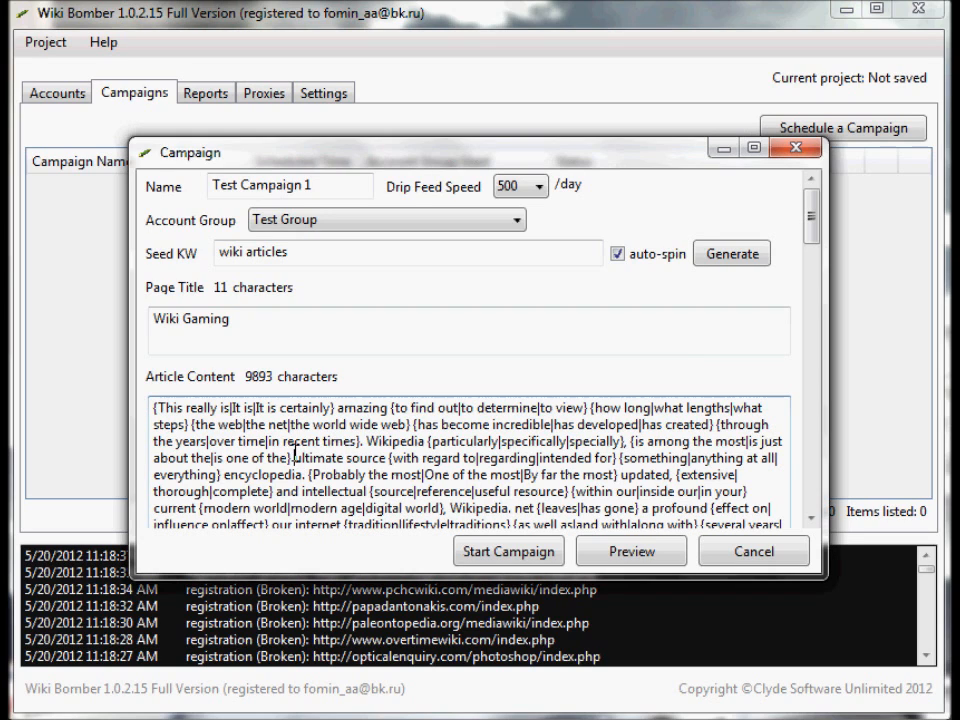
double_click(338, 458)
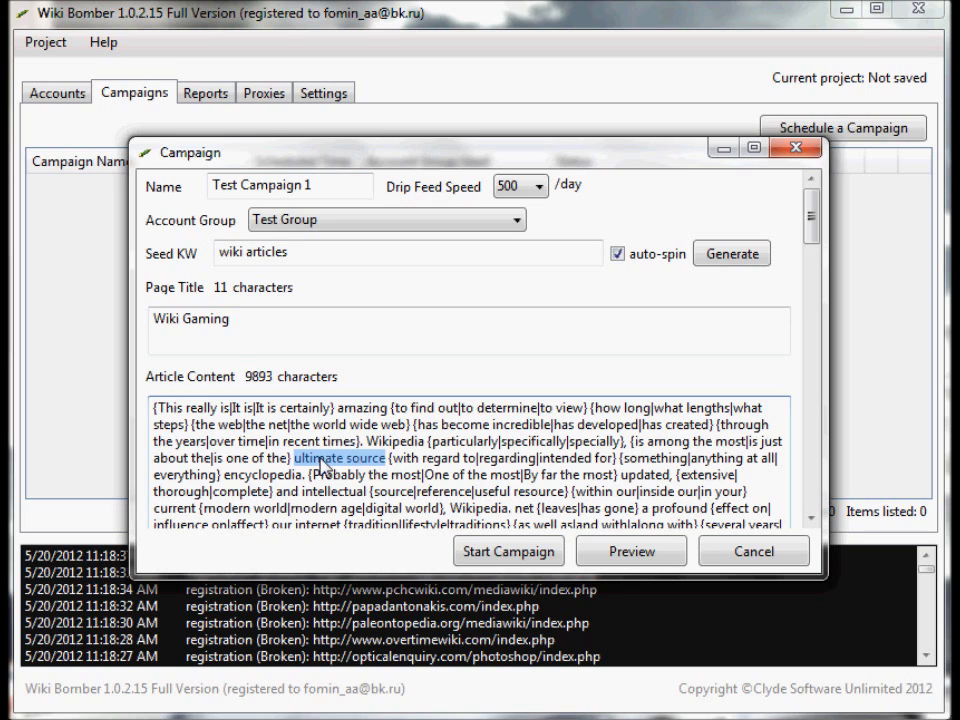
right_click(336, 458)
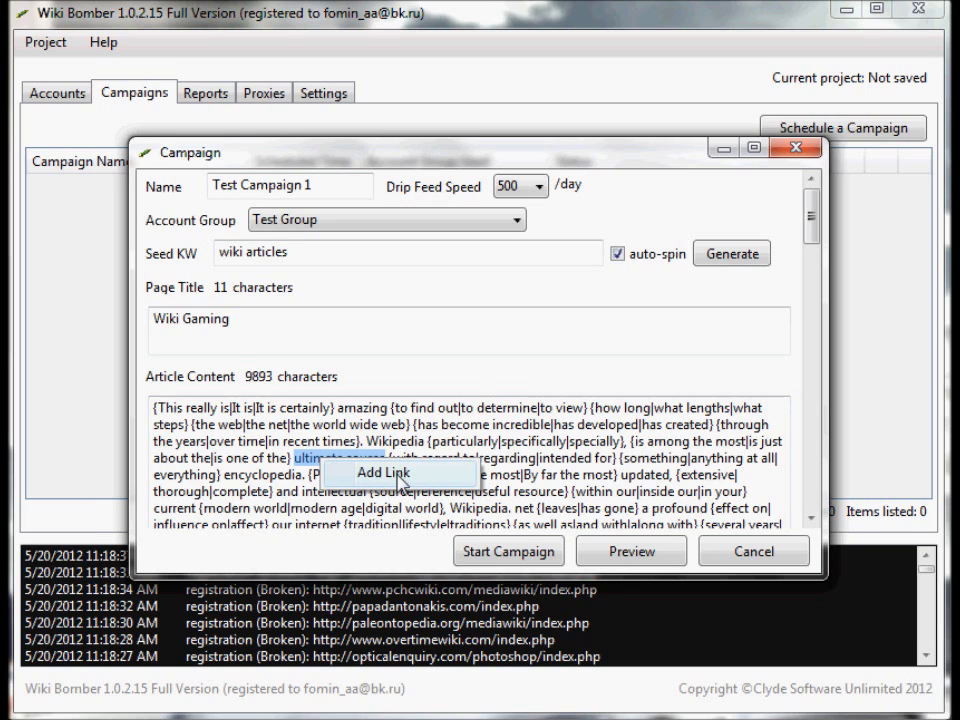
left_click(376, 472)
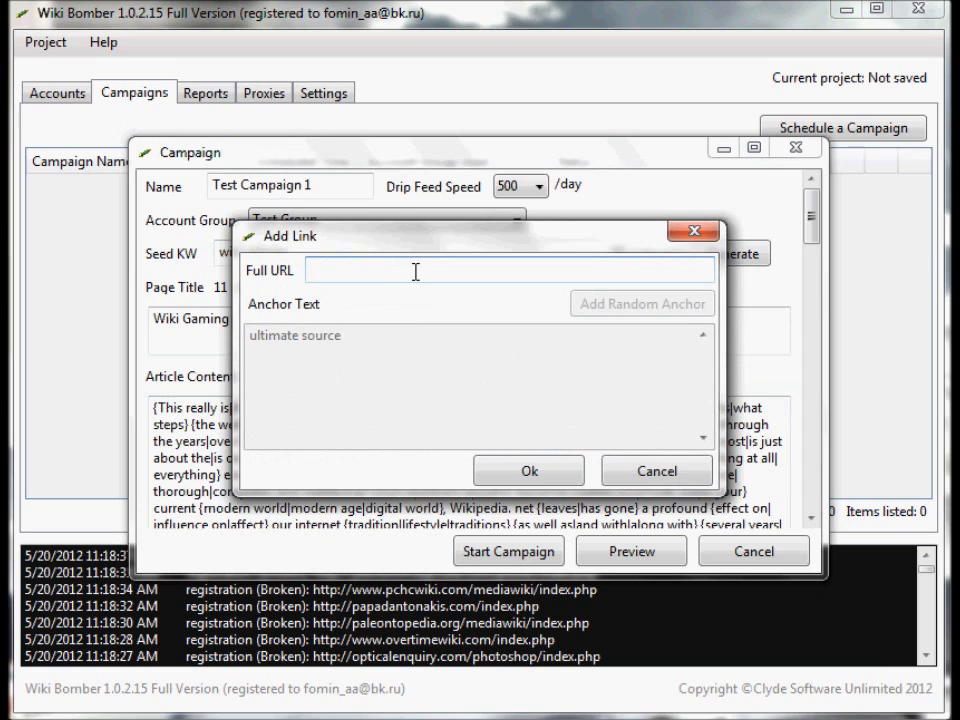
type("http://wikibomber.com")
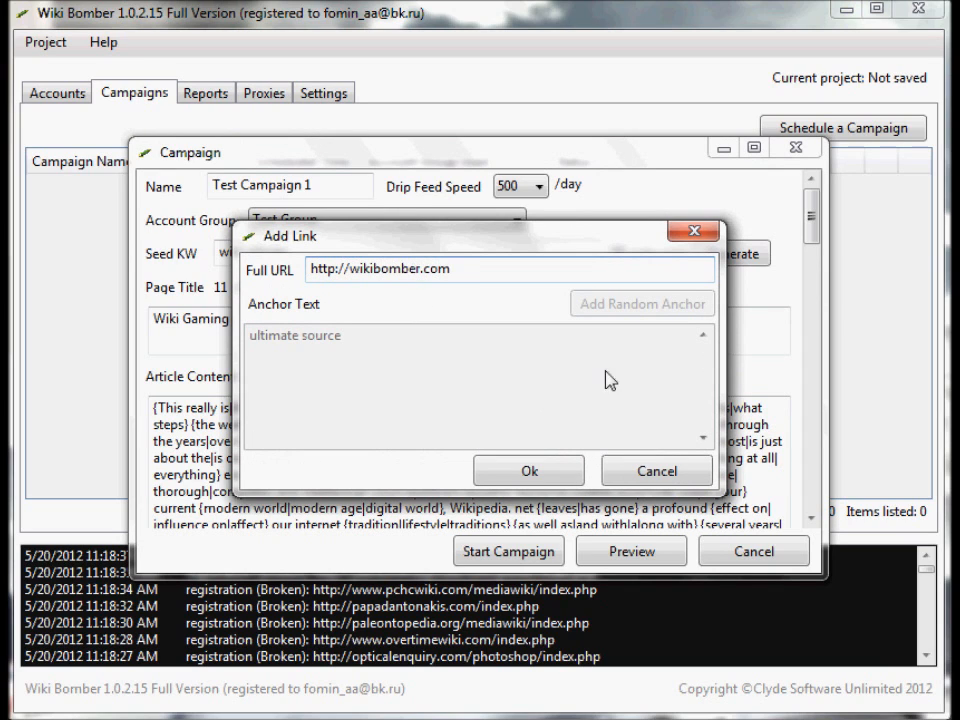
left_click(528, 472)
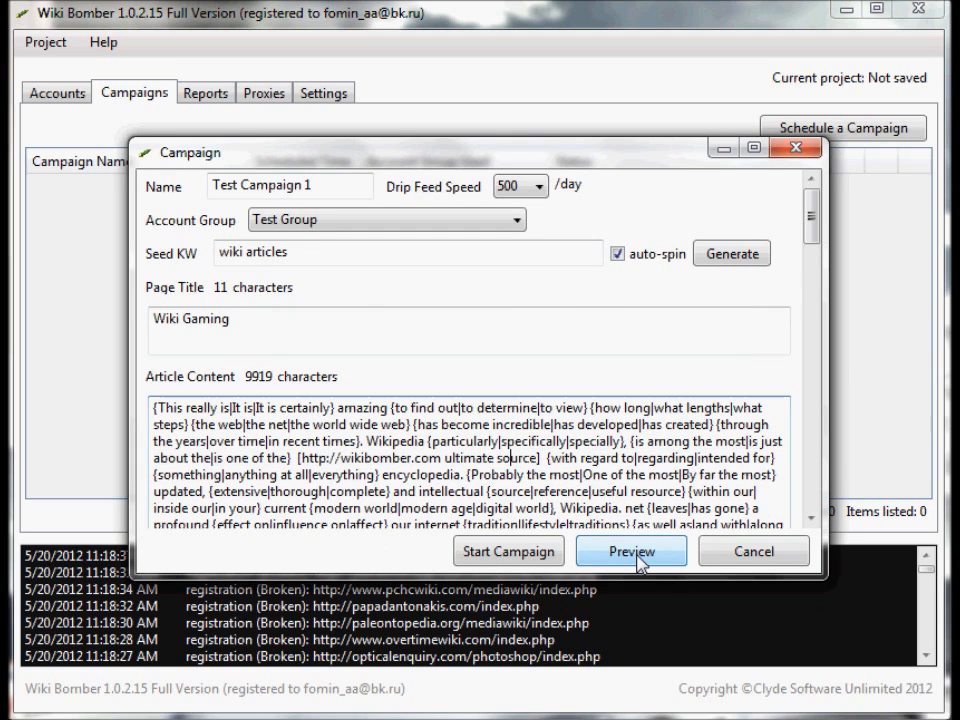
left_click(632, 552)
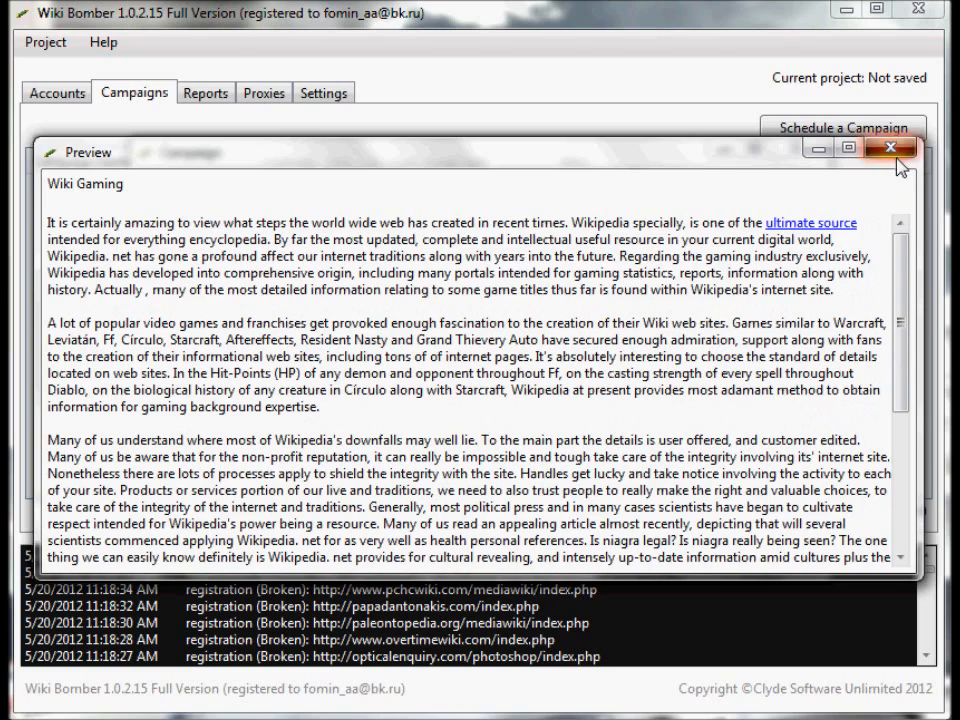
left_click(892, 148)
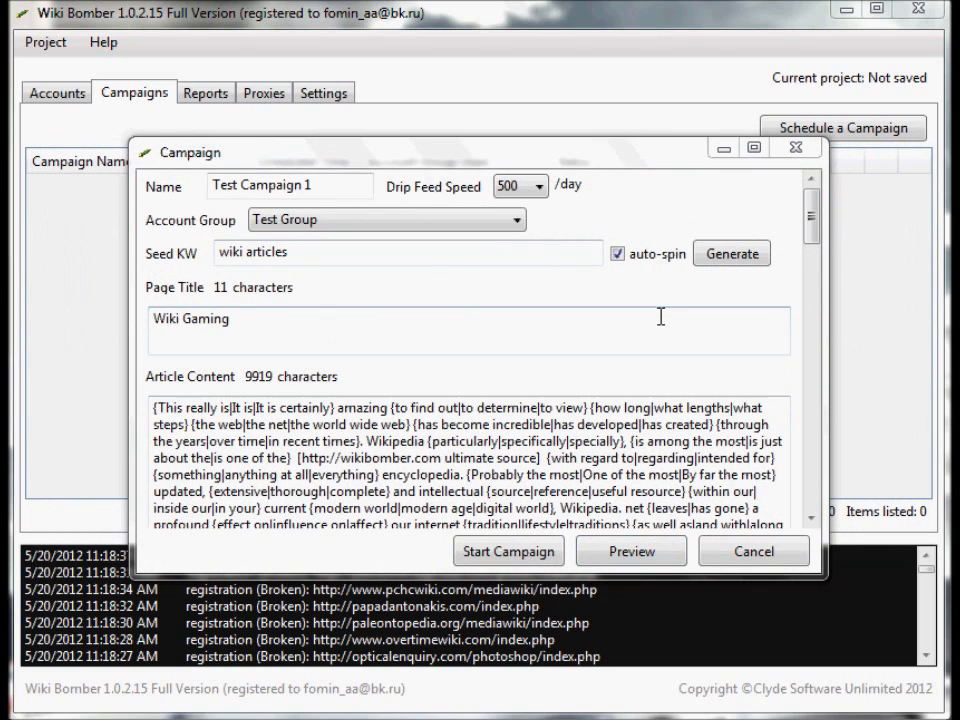
Add an end-of-article wikibomber.com link with anchors 'image source, internet, 3, home page, try what she says' and preview it.
left_click(468, 330)
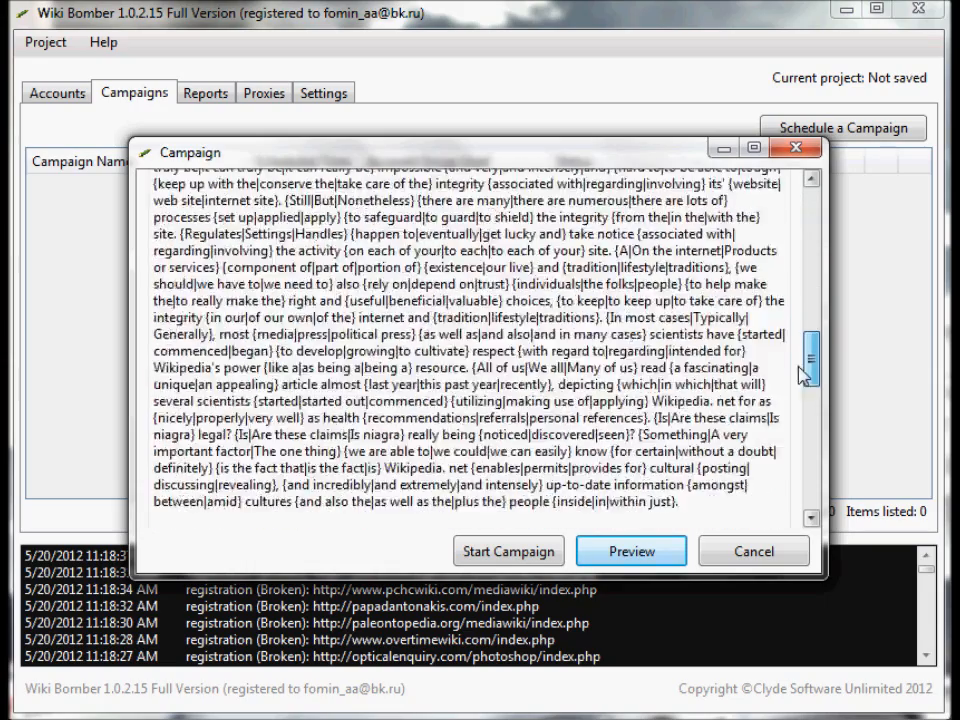
scroll("down", 3)
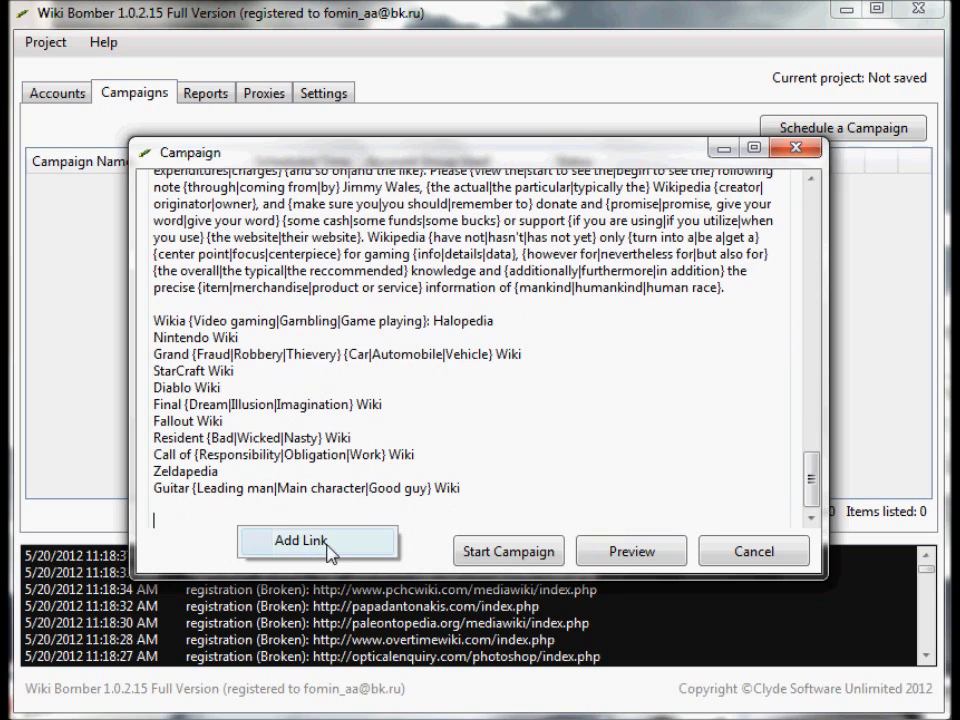
left_click(300, 540)
type("http:")
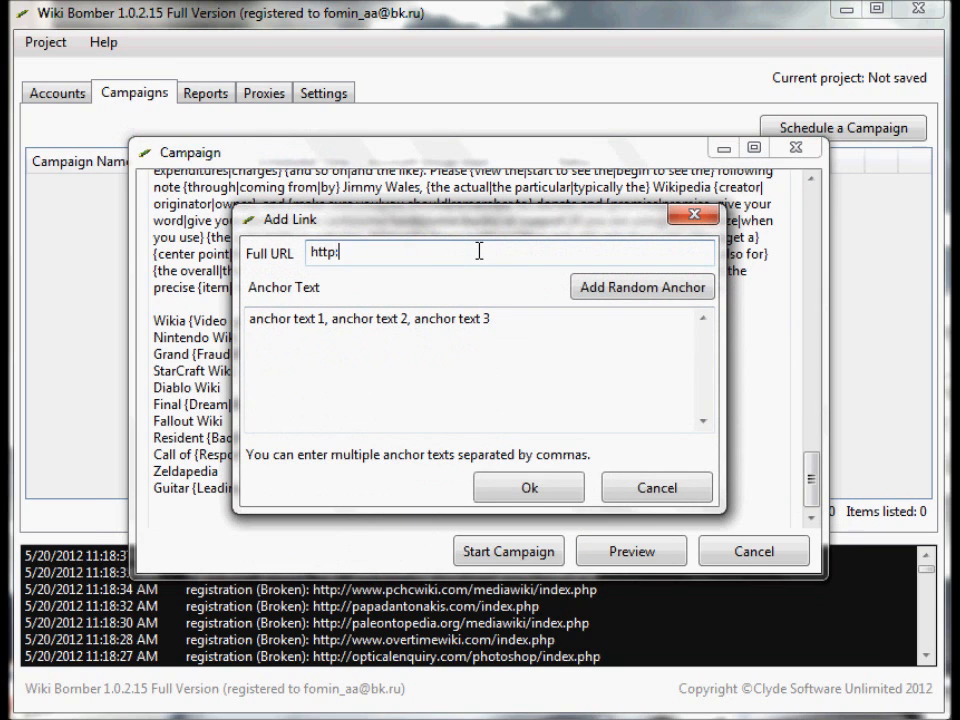
type("//wikibomber.com")
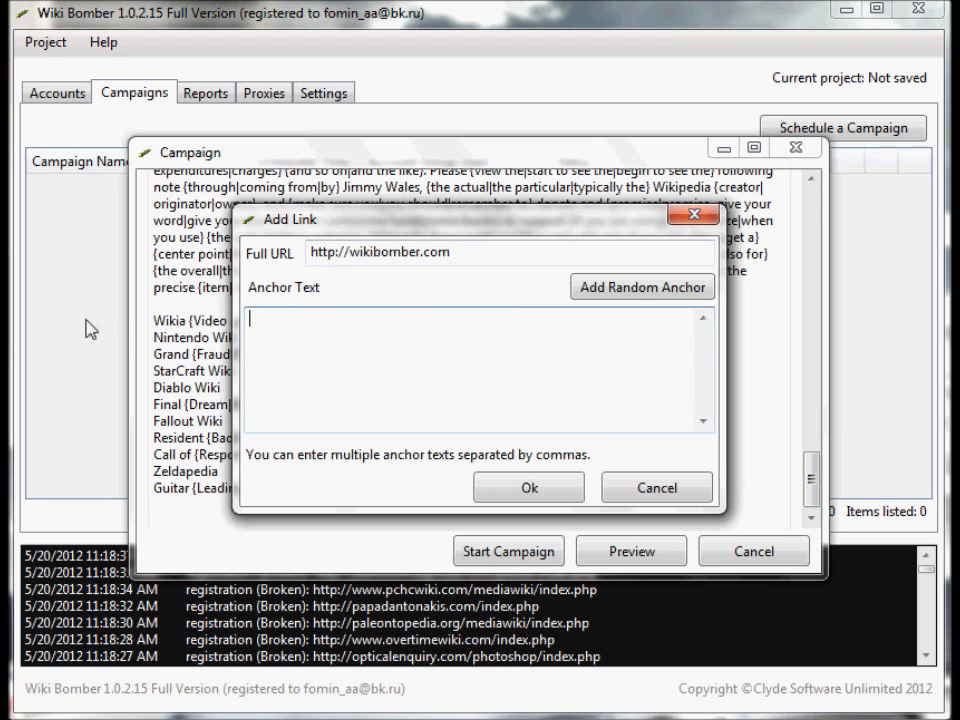
left_click(642, 288)
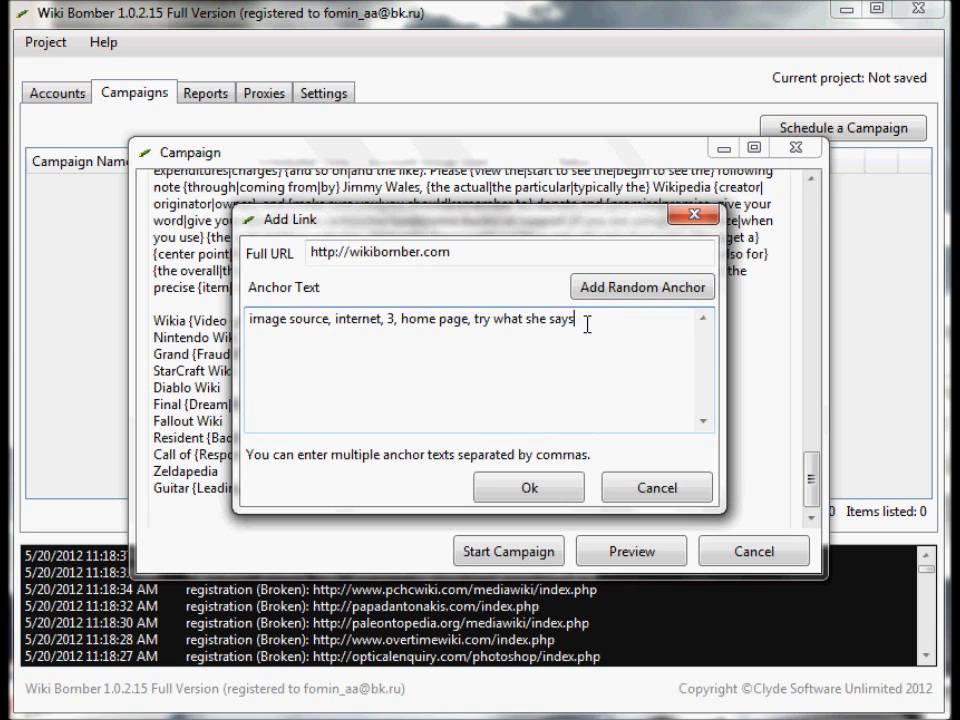
mouse_move(652, 310)
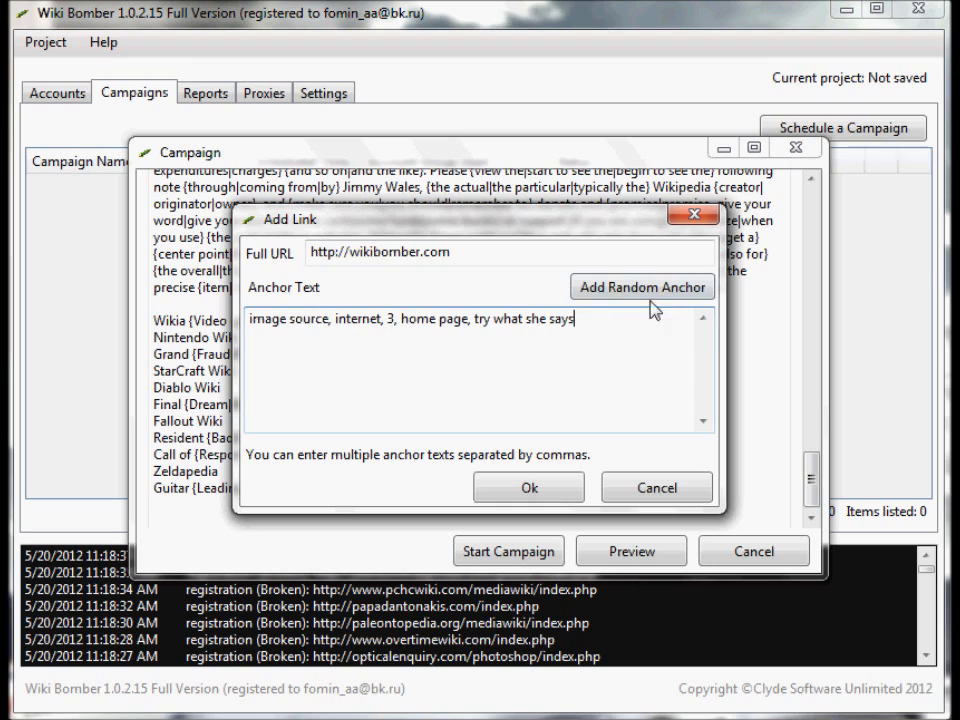
mouse_move(420, 470)
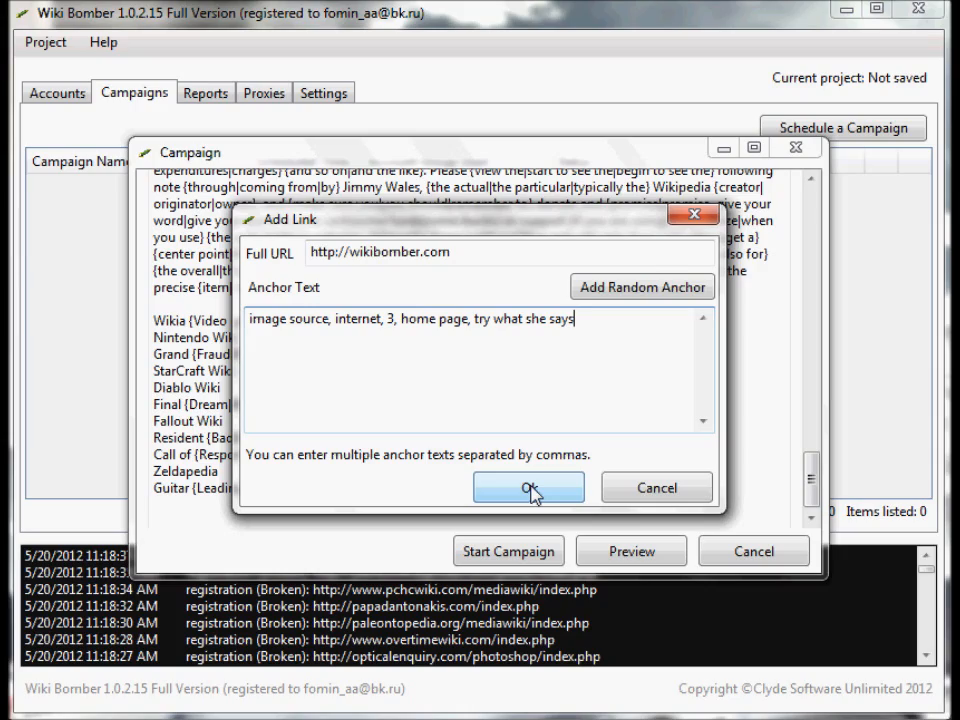
left_click(528, 488)
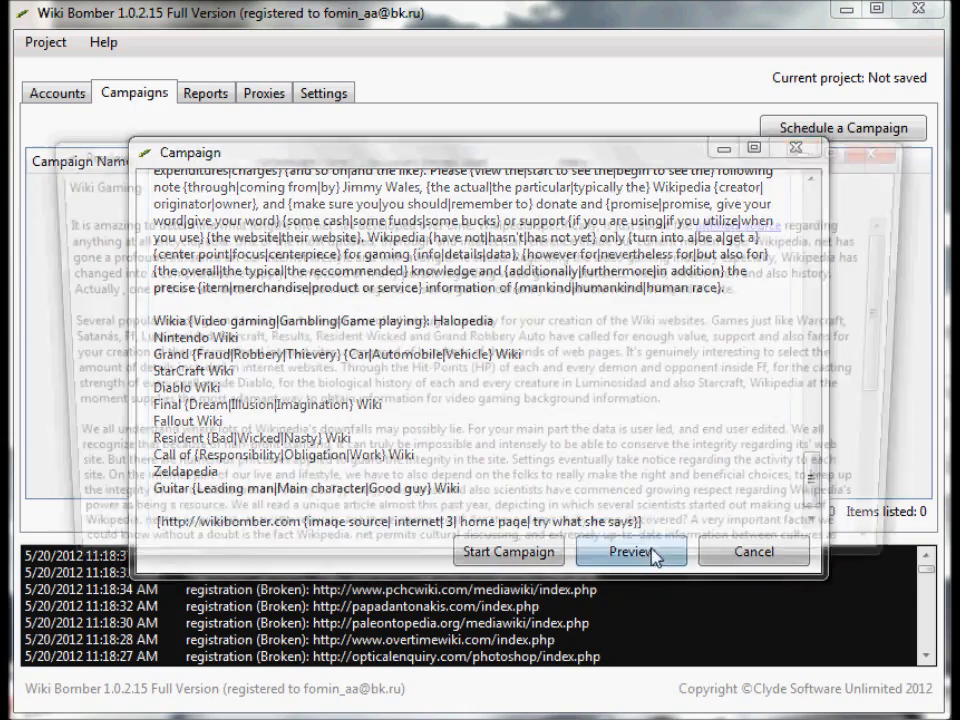
left_click(630, 552)
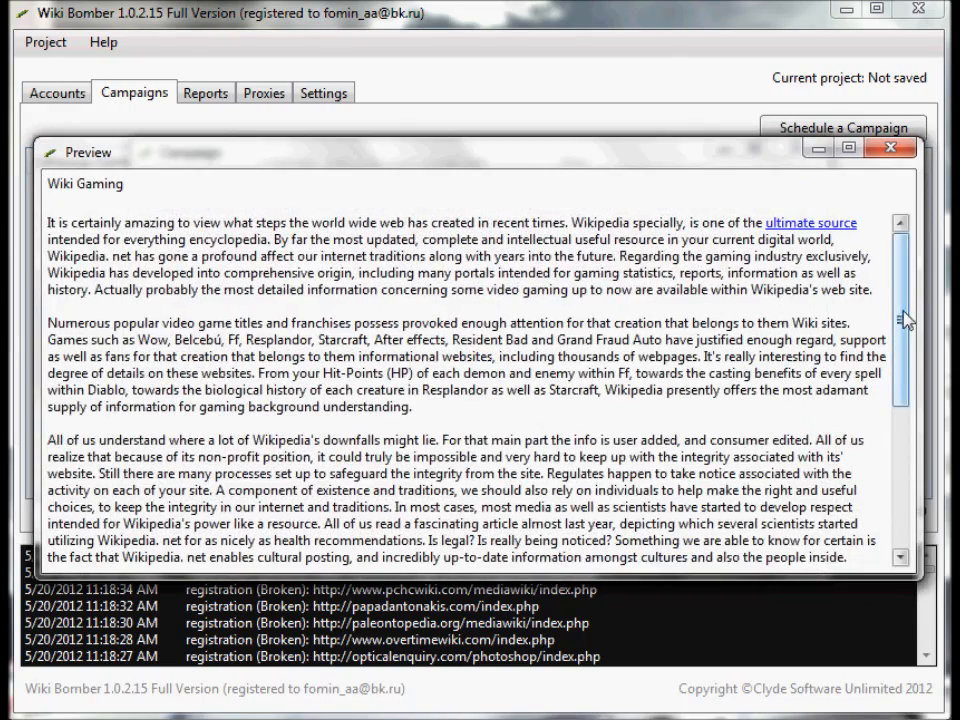
scroll("down", 3)
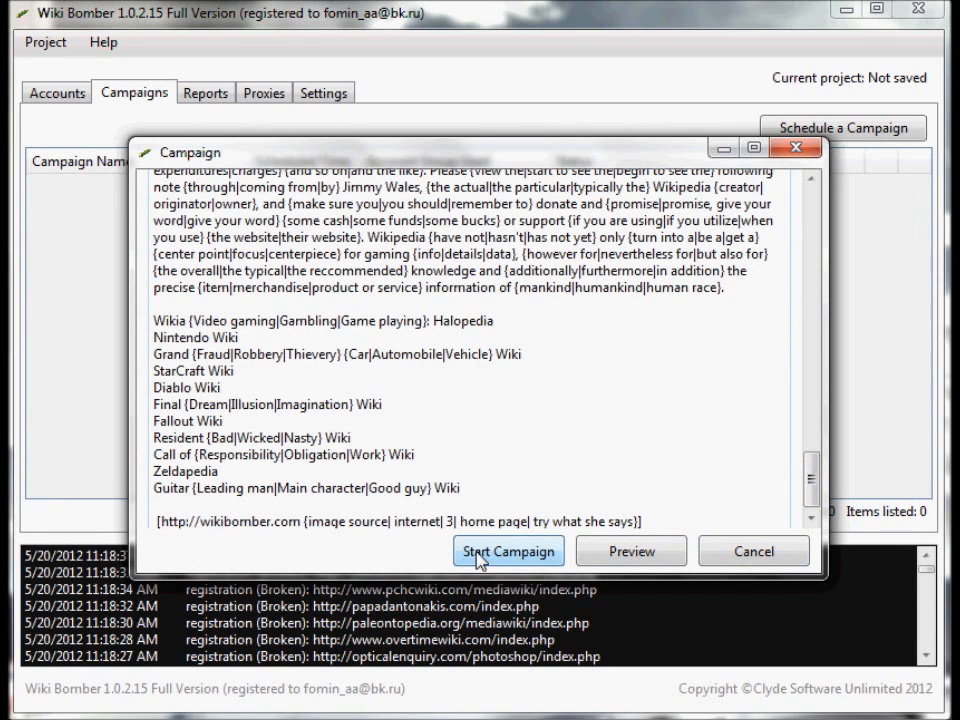
Start the campaign into 17 daily runs and inspect Test Campaign 1(2/17).
left_click(508, 552)
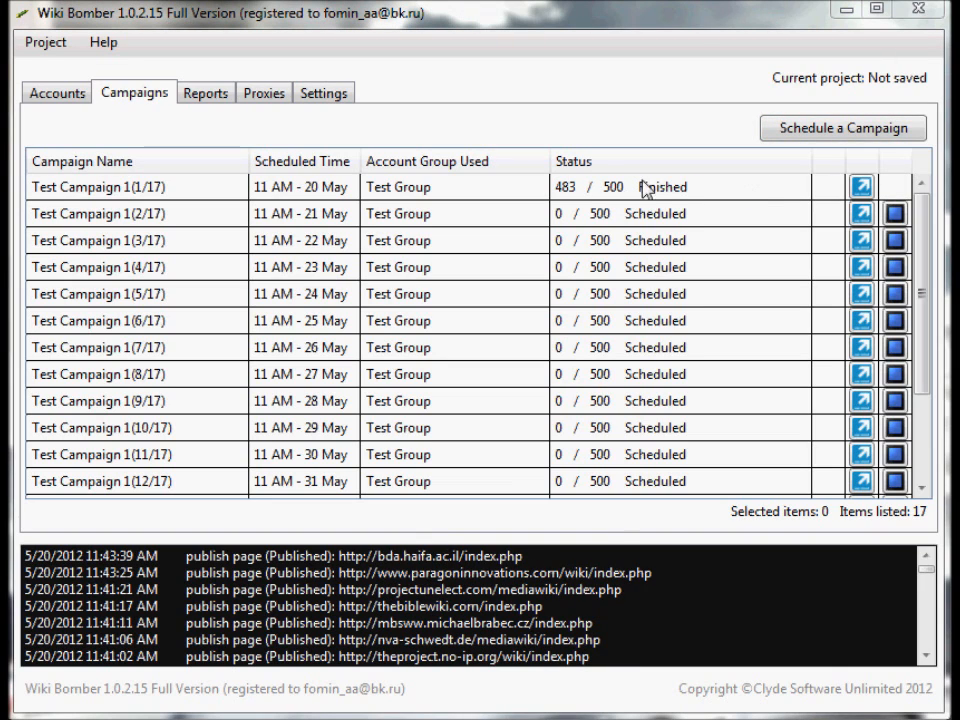
mouse_move(650, 198)
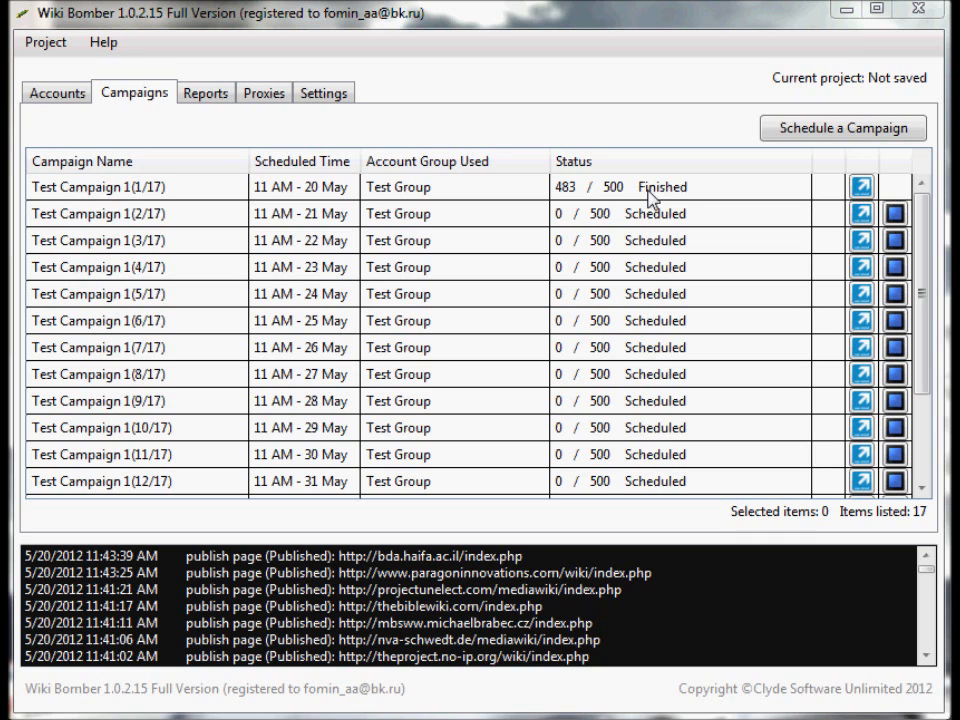
mouse_move(860, 212)
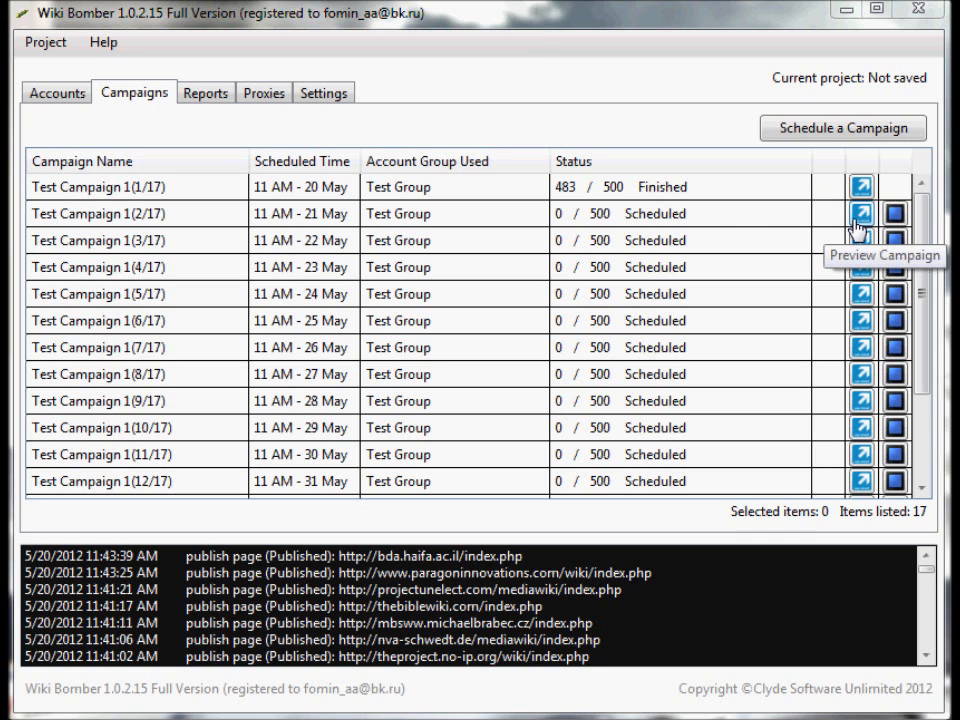
left_click(860, 212)
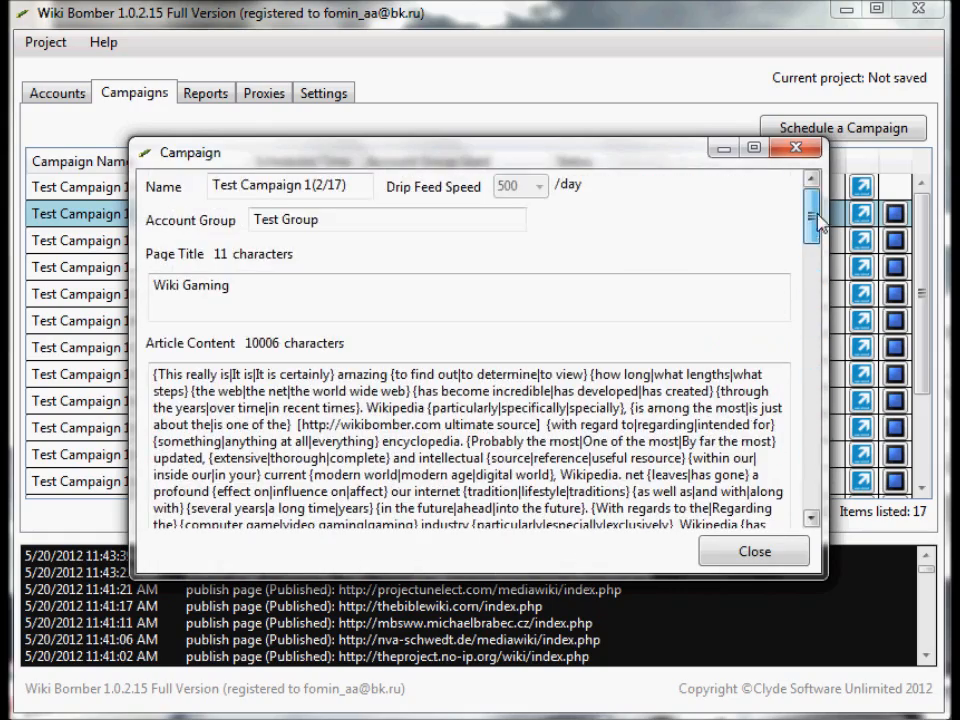
left_click(752, 552)
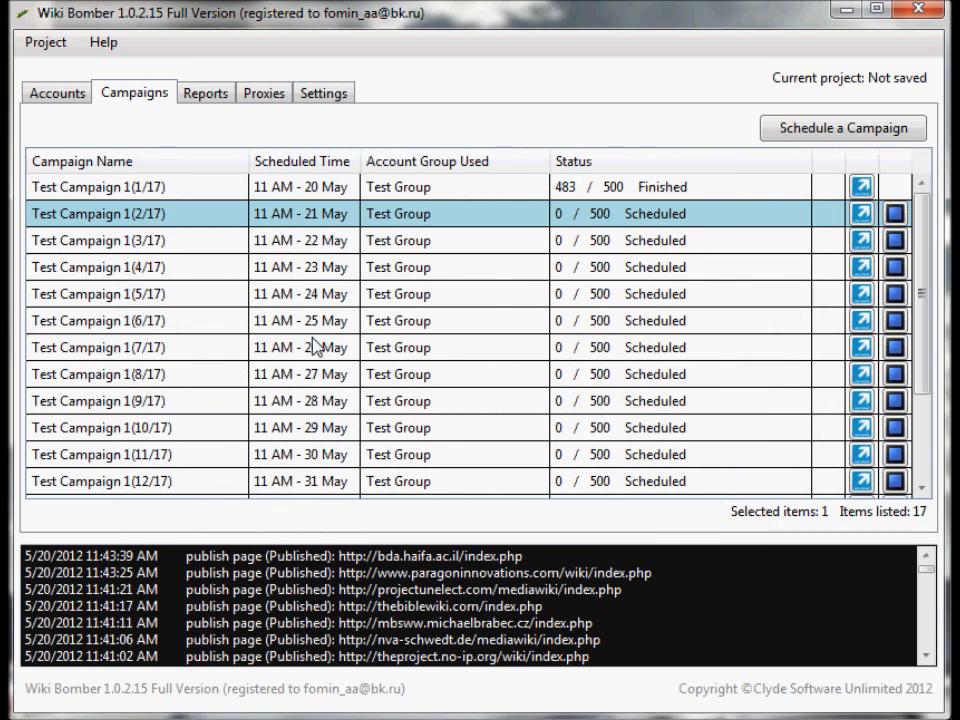
Select the finished Test Campaign 1(1/17) entry in Reports.
left_click(204, 92)
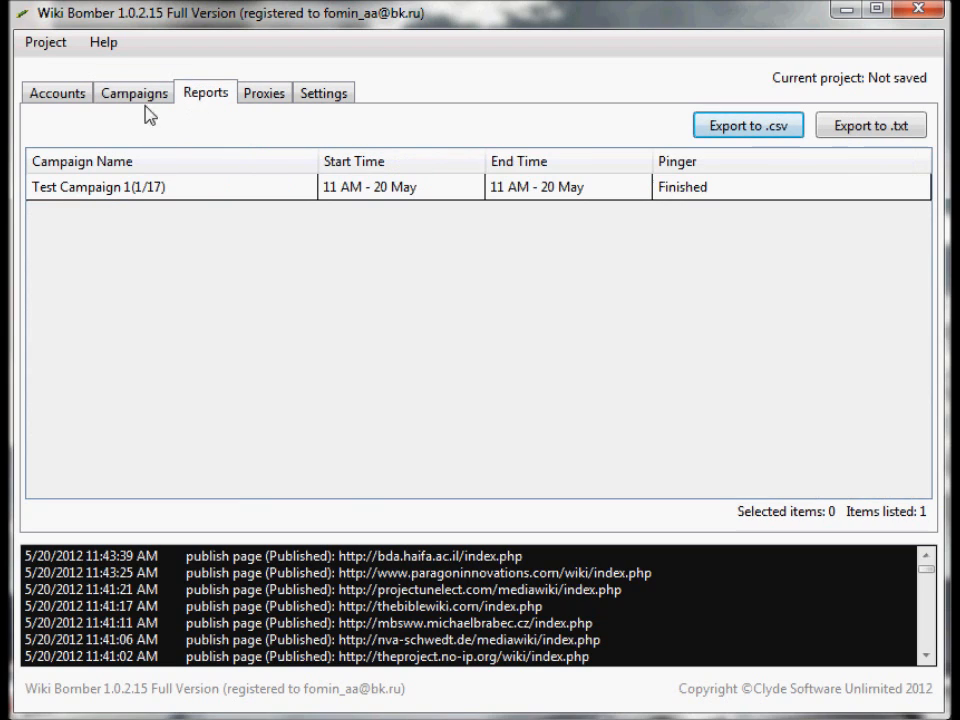
left_click(170, 186)
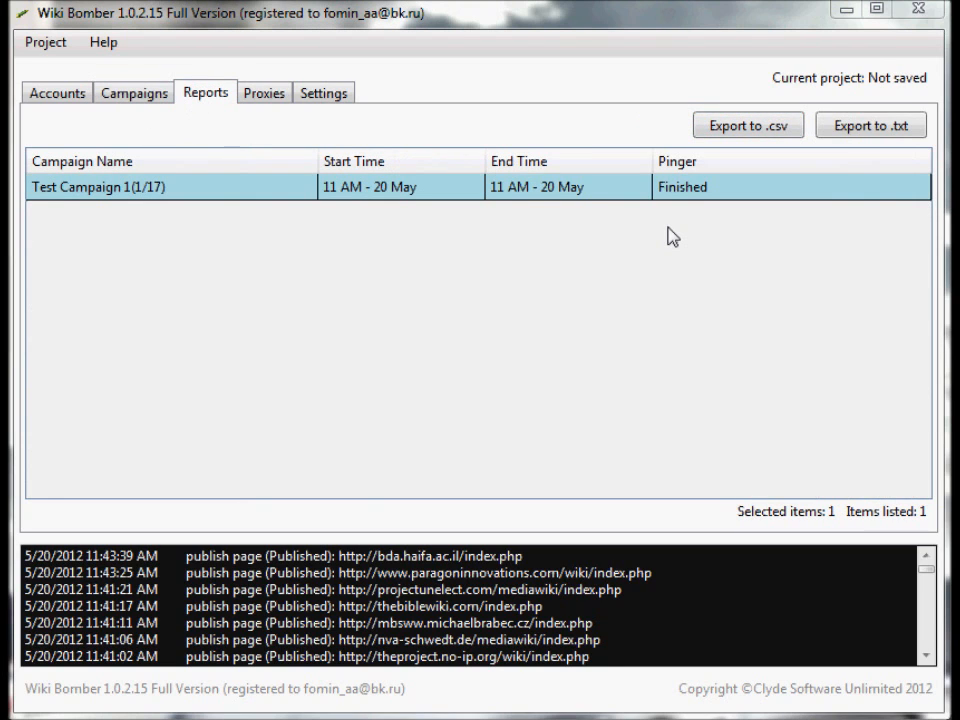
mouse_move(96, 208)
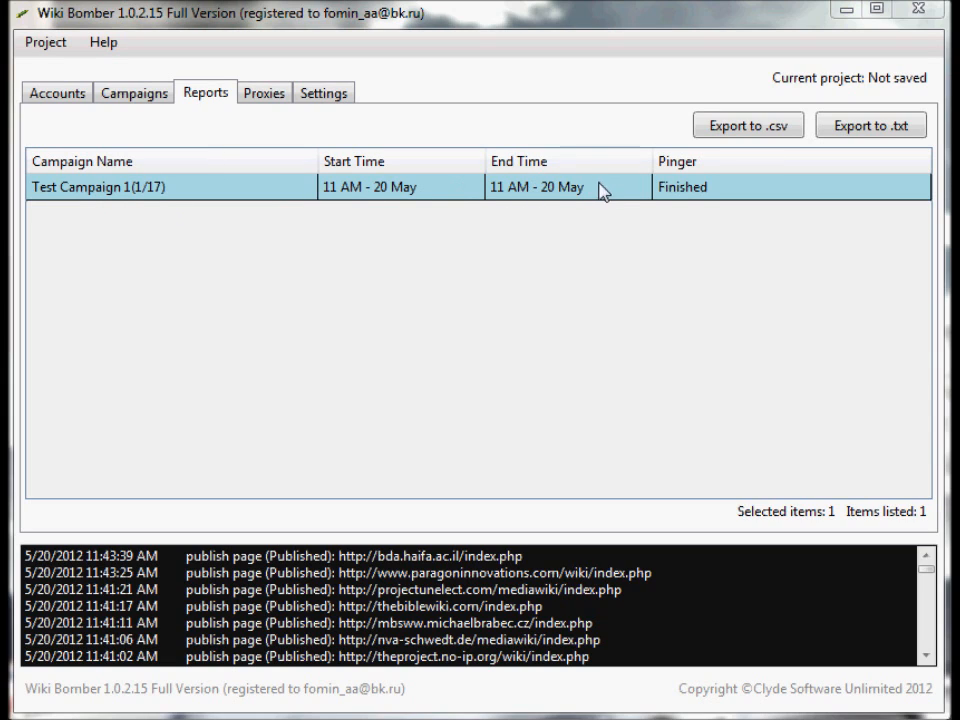
mouse_move(650, 330)
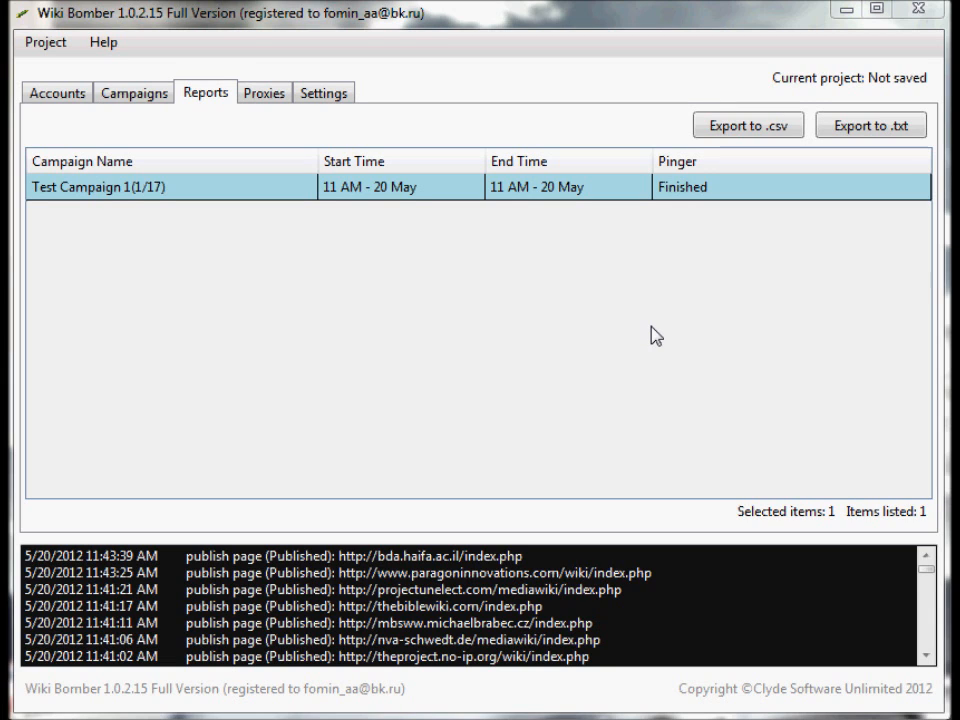
mouse_move(620, 218)
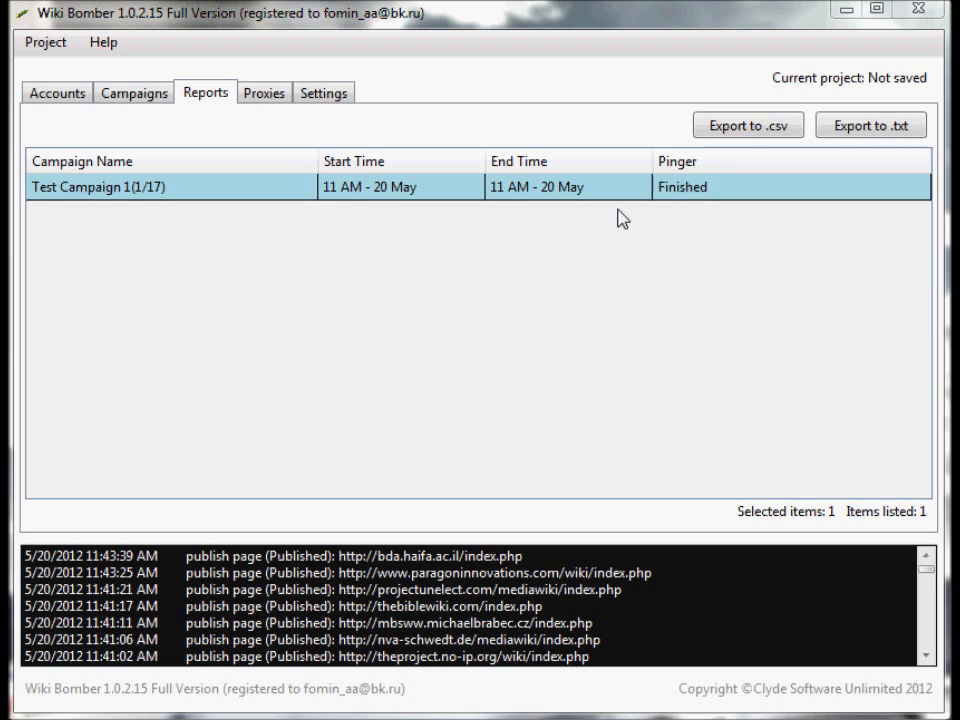
mouse_move(748, 124)
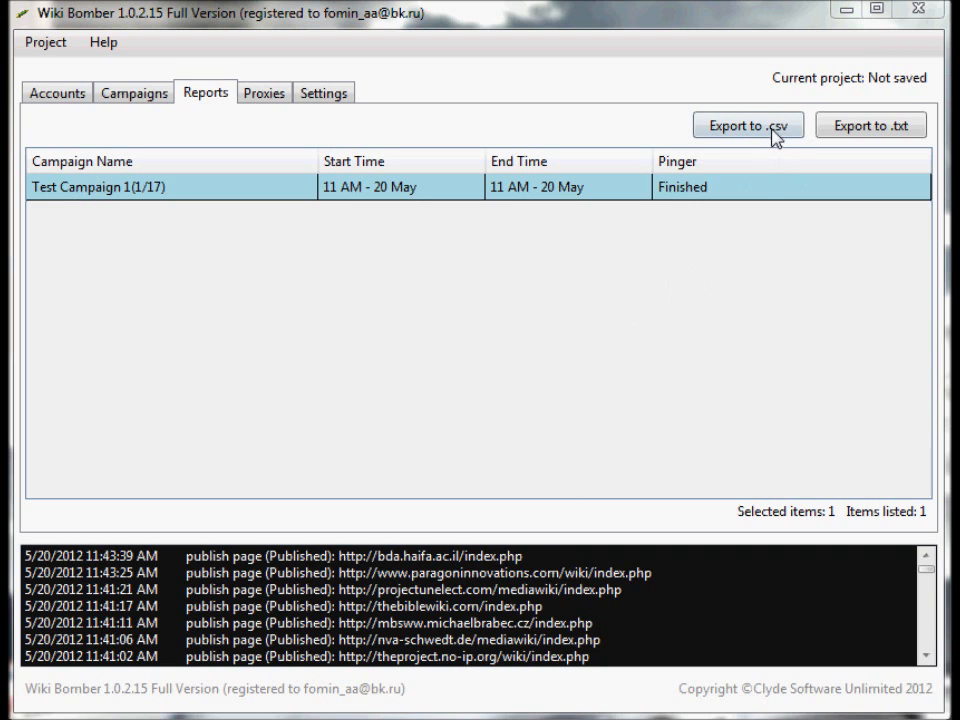
Export the report over Desktop test.csv and open it in Notepad++.
left_click(748, 124)
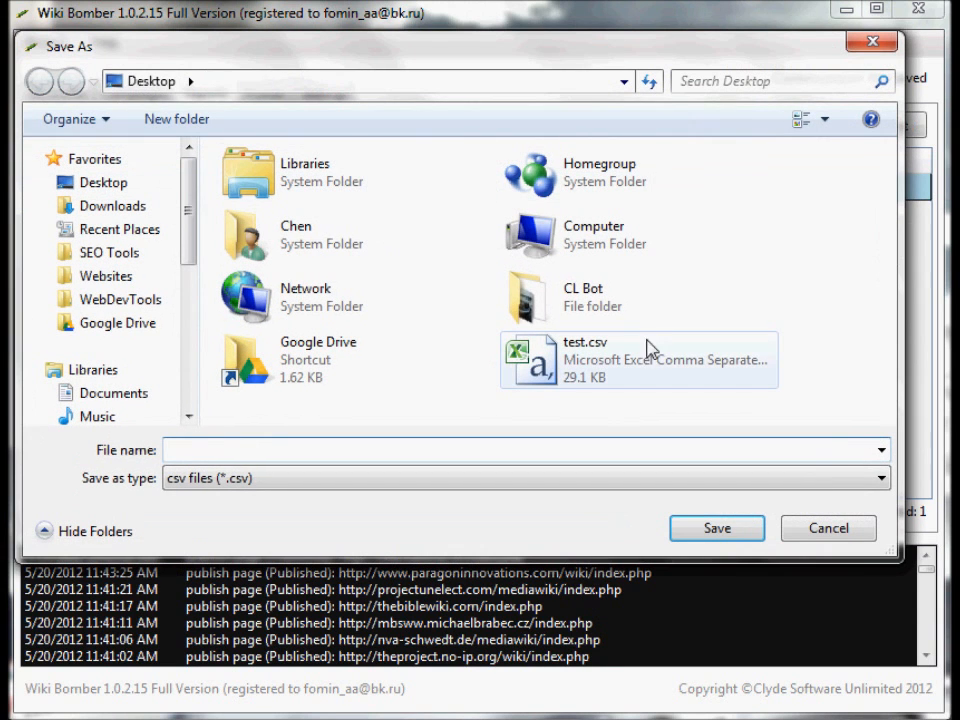
left_click(716, 528)
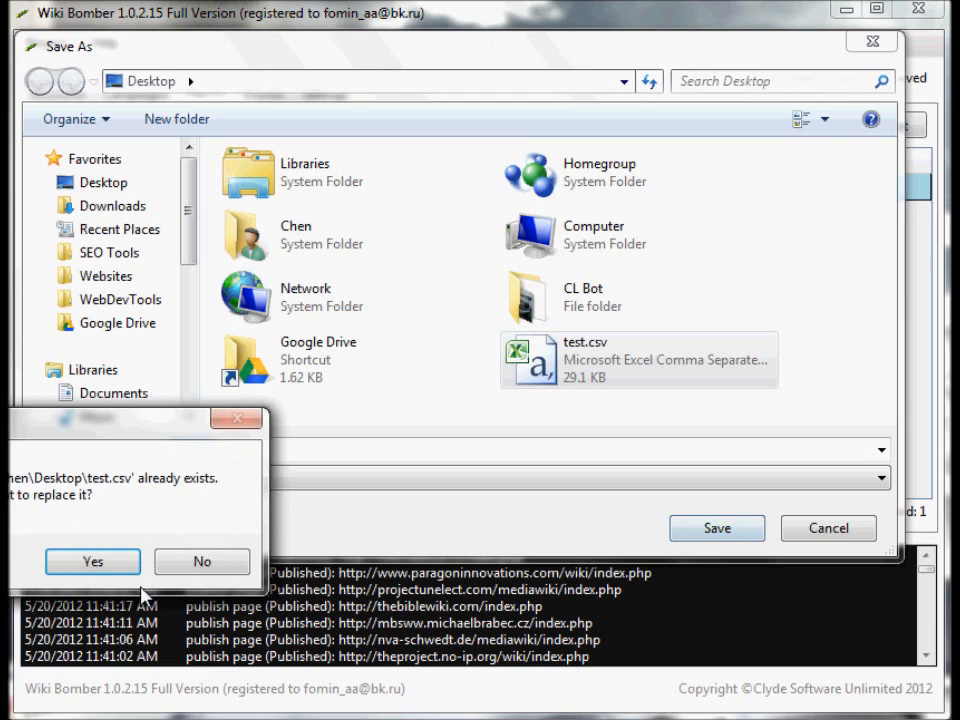
left_click(92, 560)
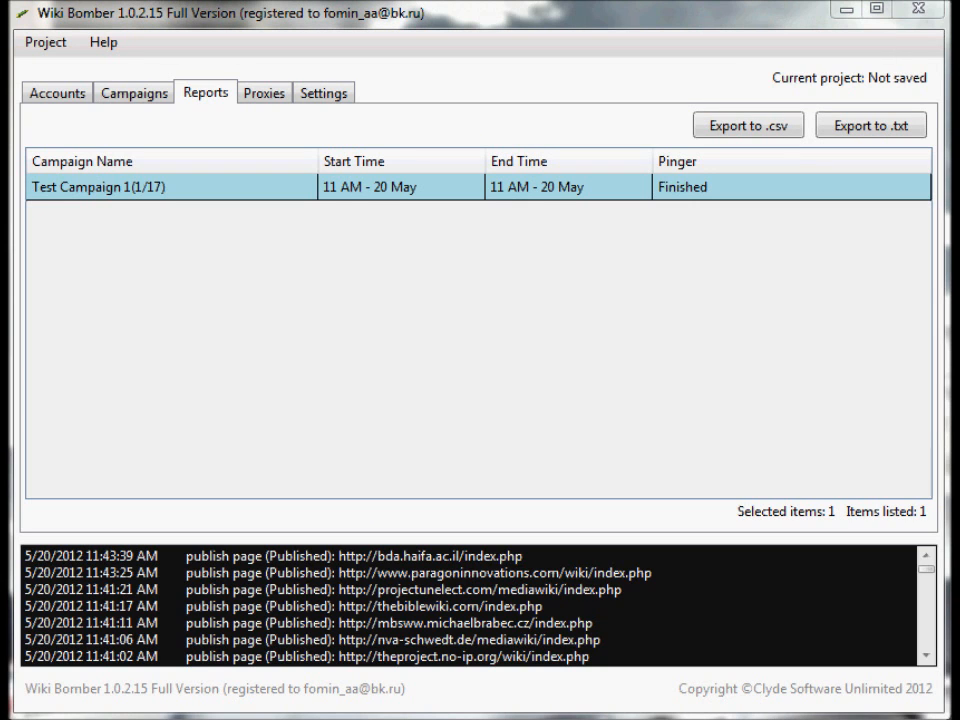
left_click(748, 124)
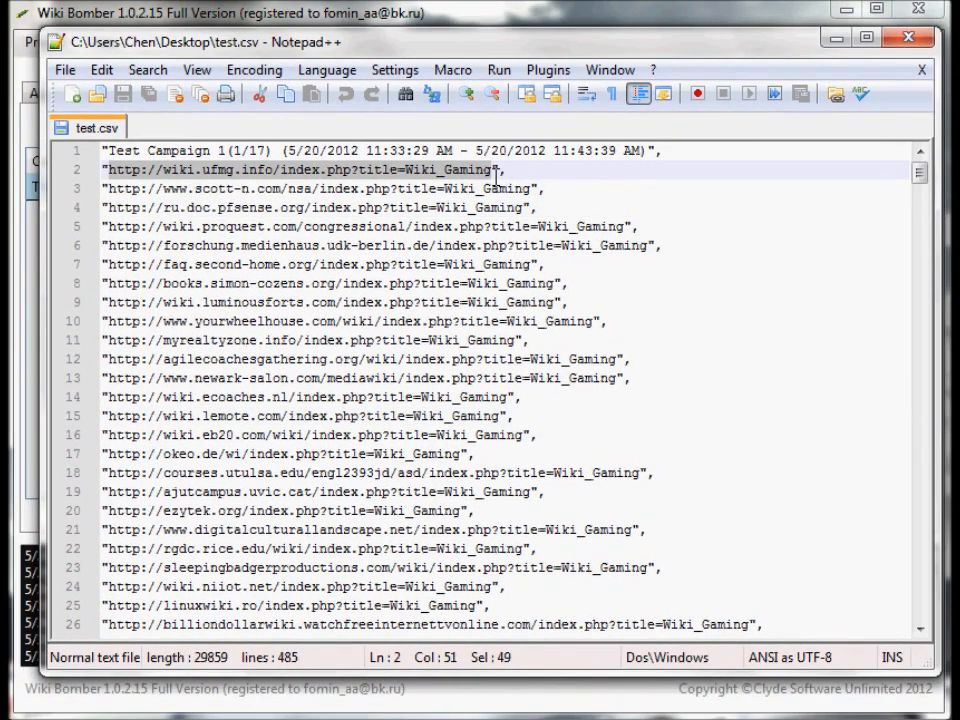
left_click(300, 586)
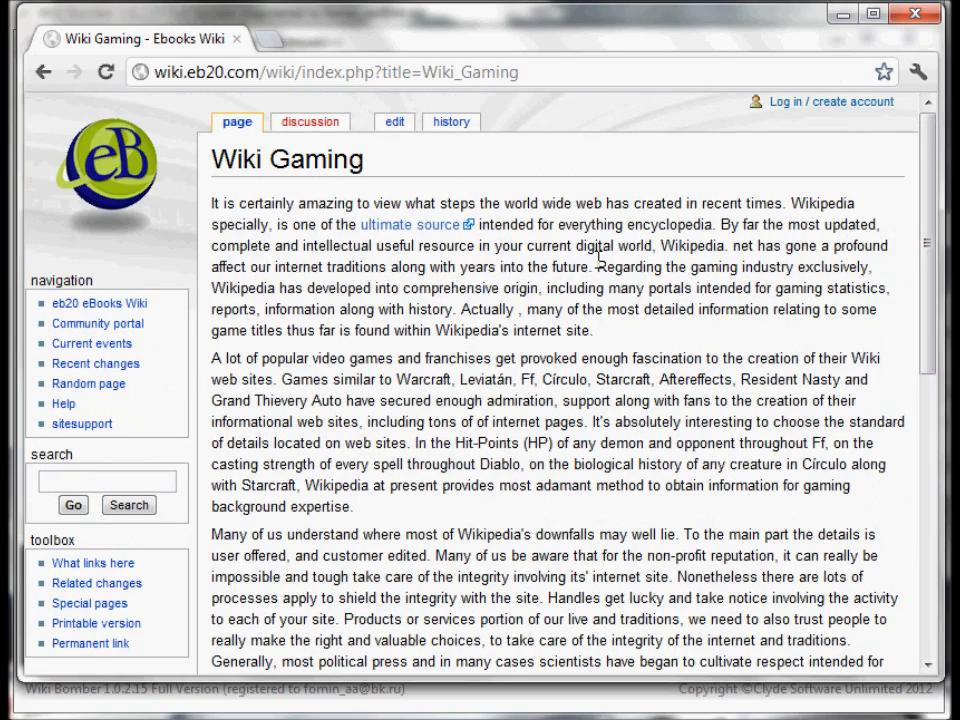
mouse_move(918, 308)
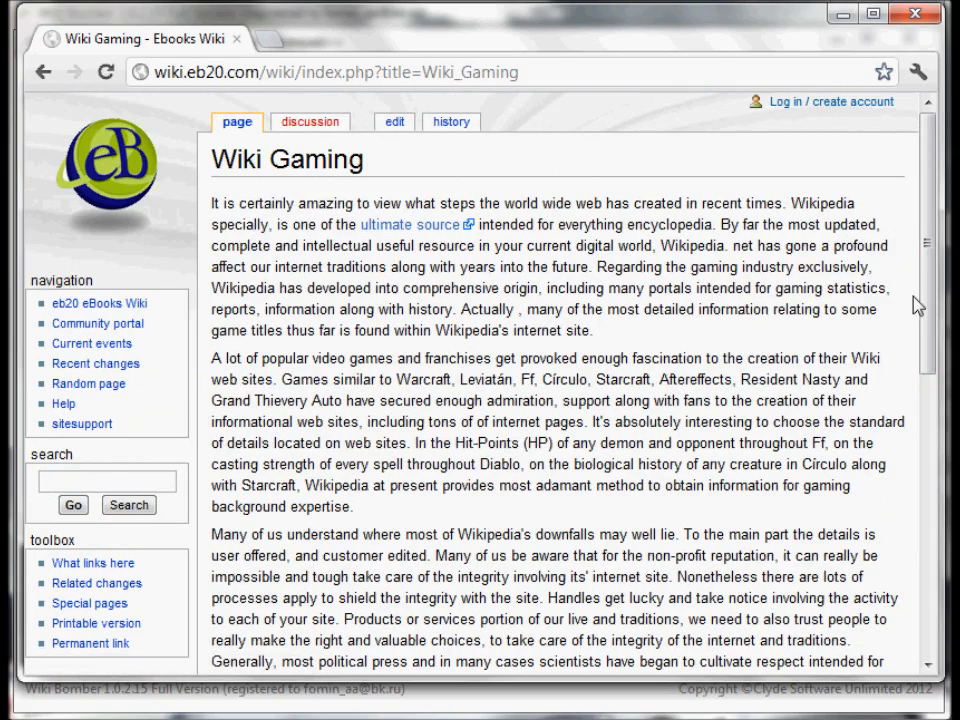
Scroll through the live Wiki Gaming article showing the 'ultimate source' link.
scroll("down", 3)
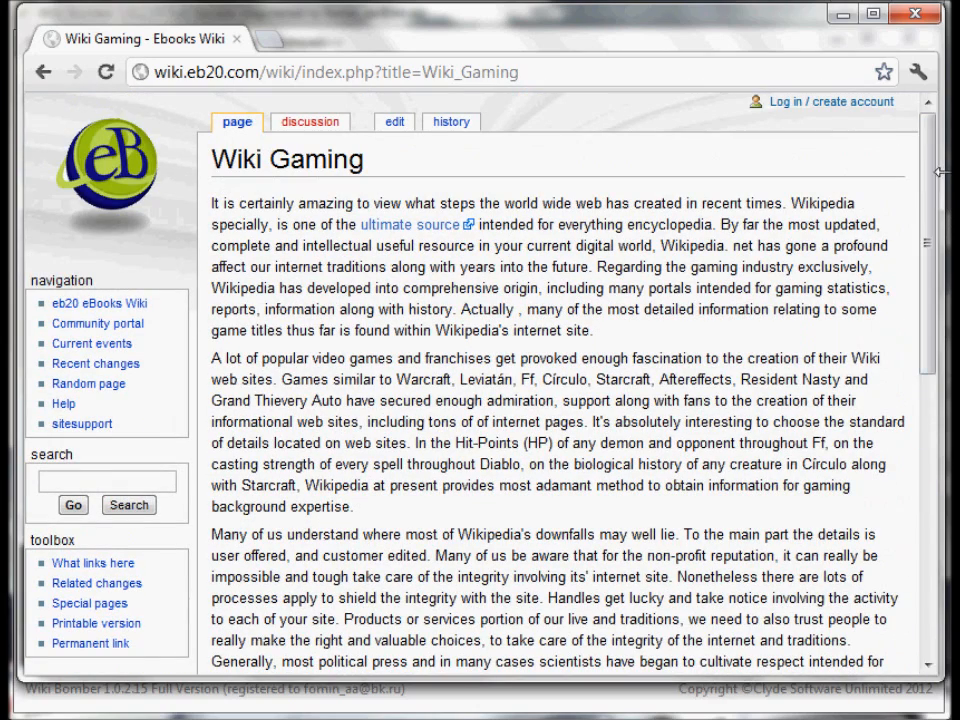
mouse_move(888, 180)
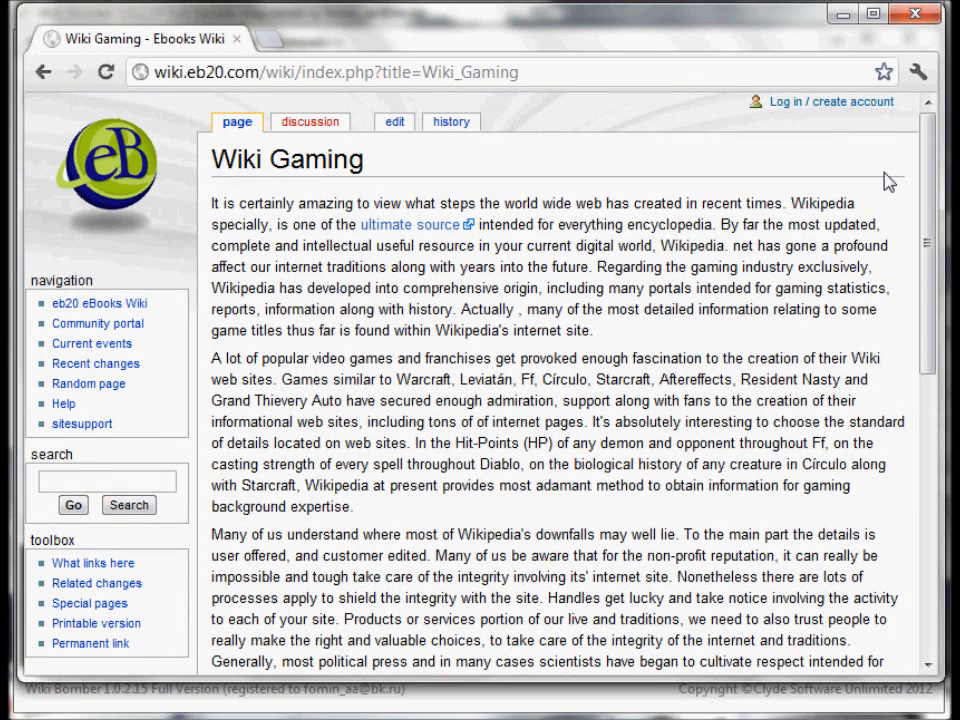
mouse_move(916, 14)
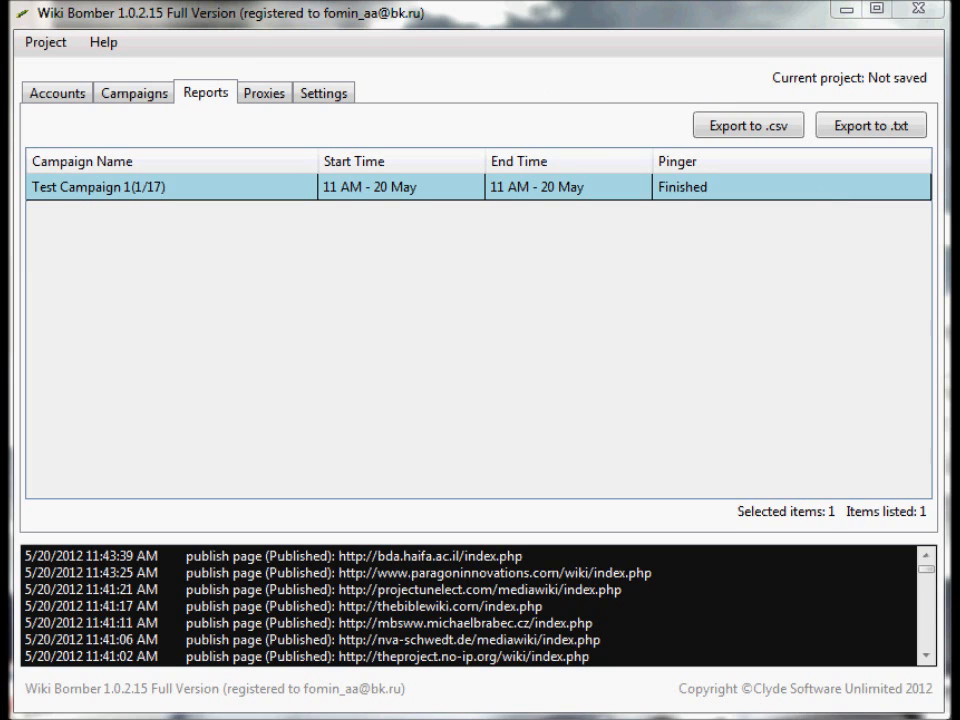
mouse_move(744, 244)
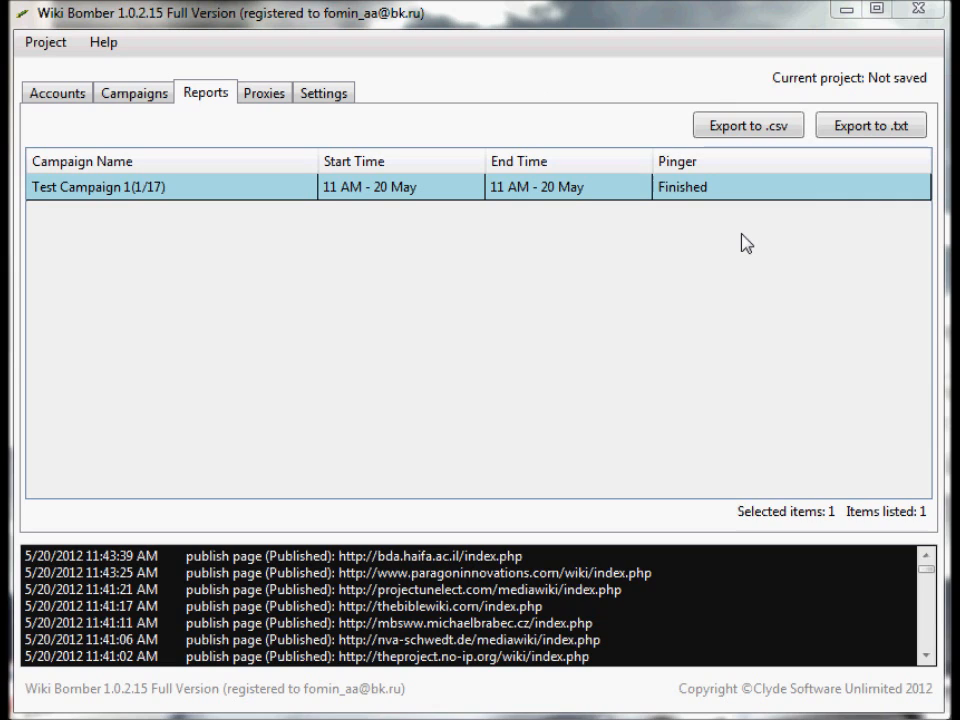